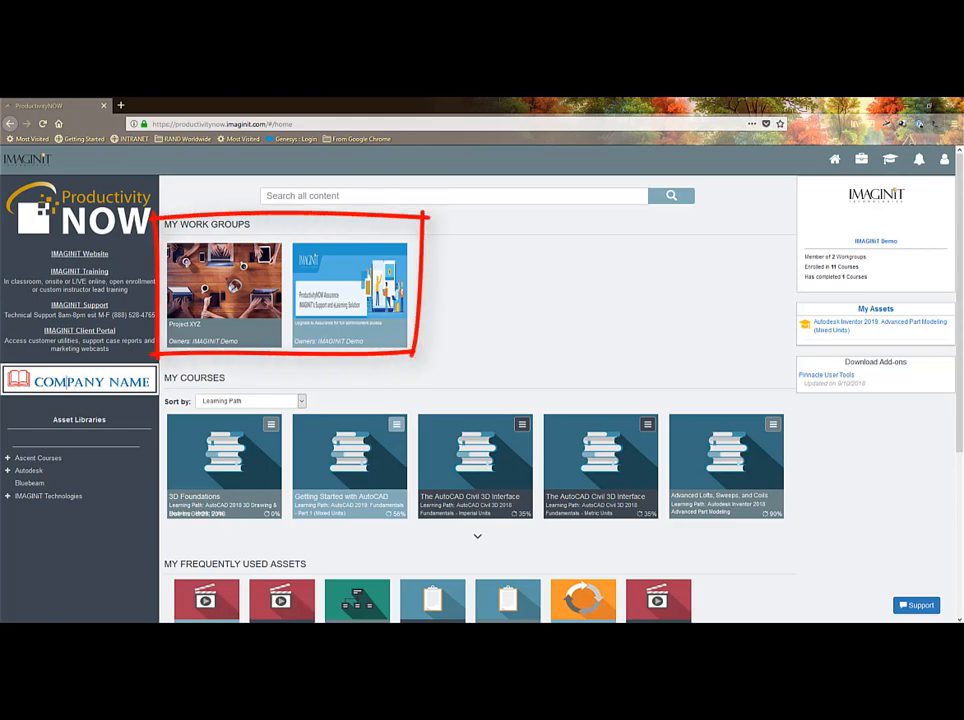
# Open the Project XYZ tile under My Work Groups
pyautogui.click(224, 285)
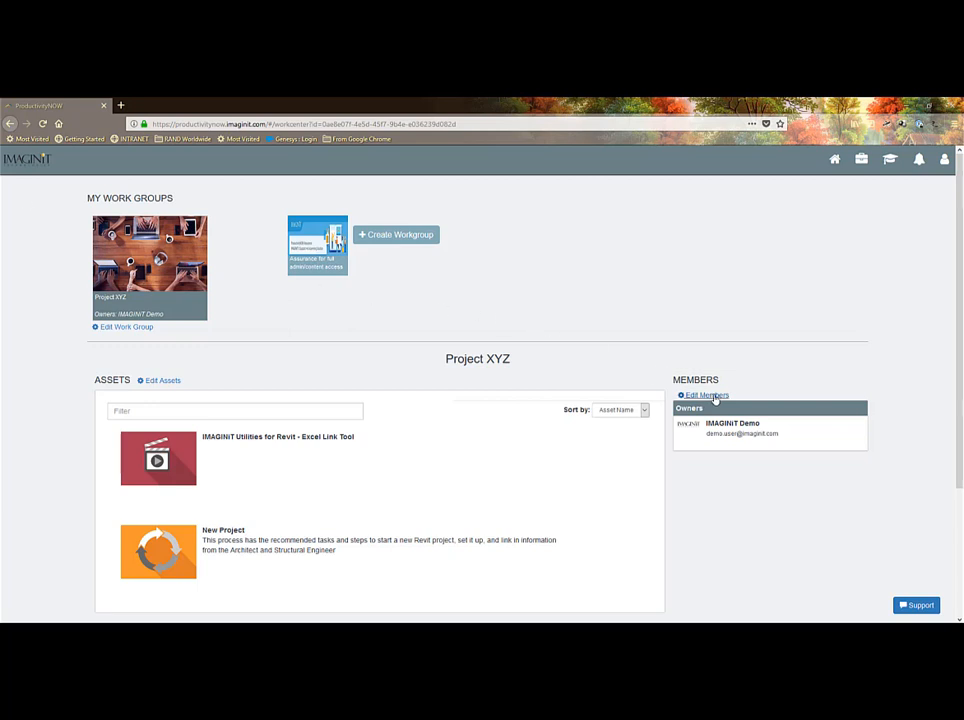
# Show the work group's Owners, Editors and Users, then go to the Learning Center
pyautogui.click(707, 395)
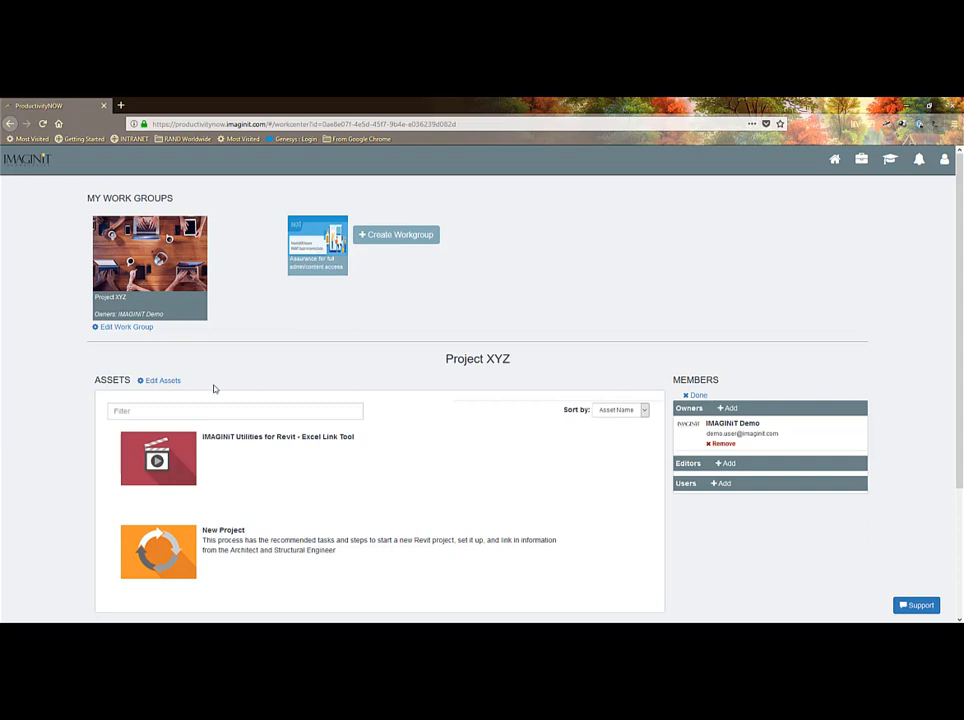
pyautogui.click(163, 380)
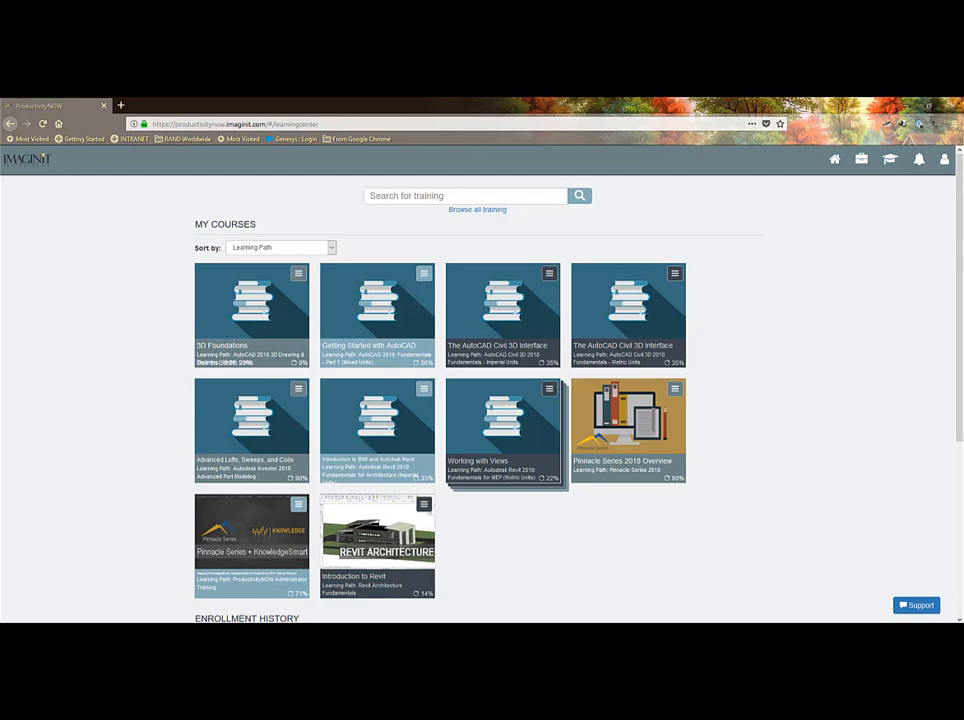
# Review the enrollment history and related courses, then go back to the home page
pyautogui.scroll(-3)
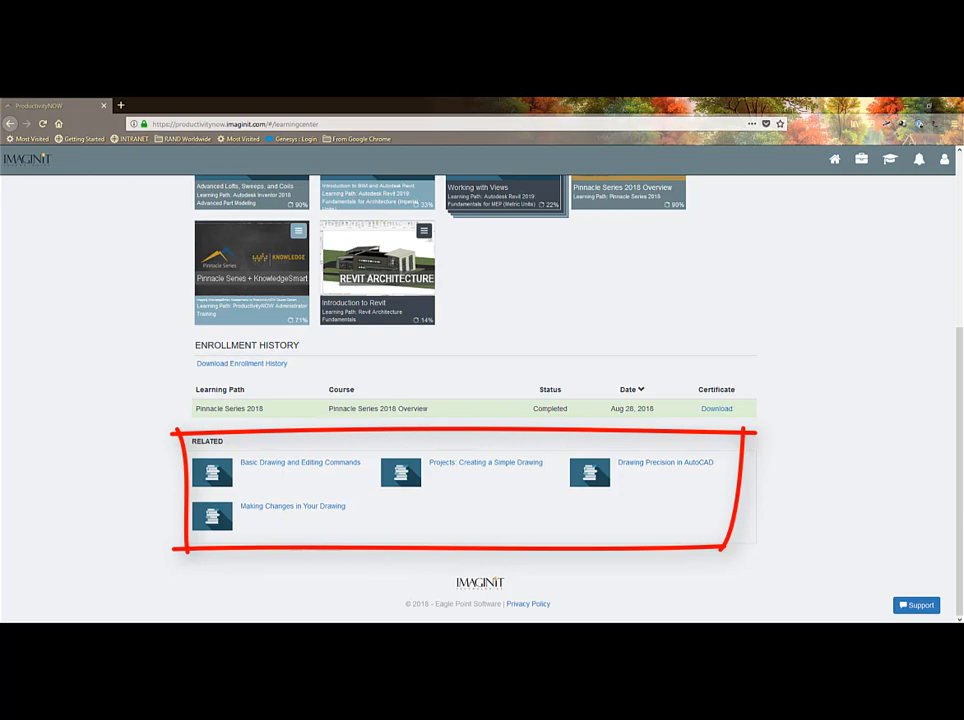
pyautogui.click(834, 160)
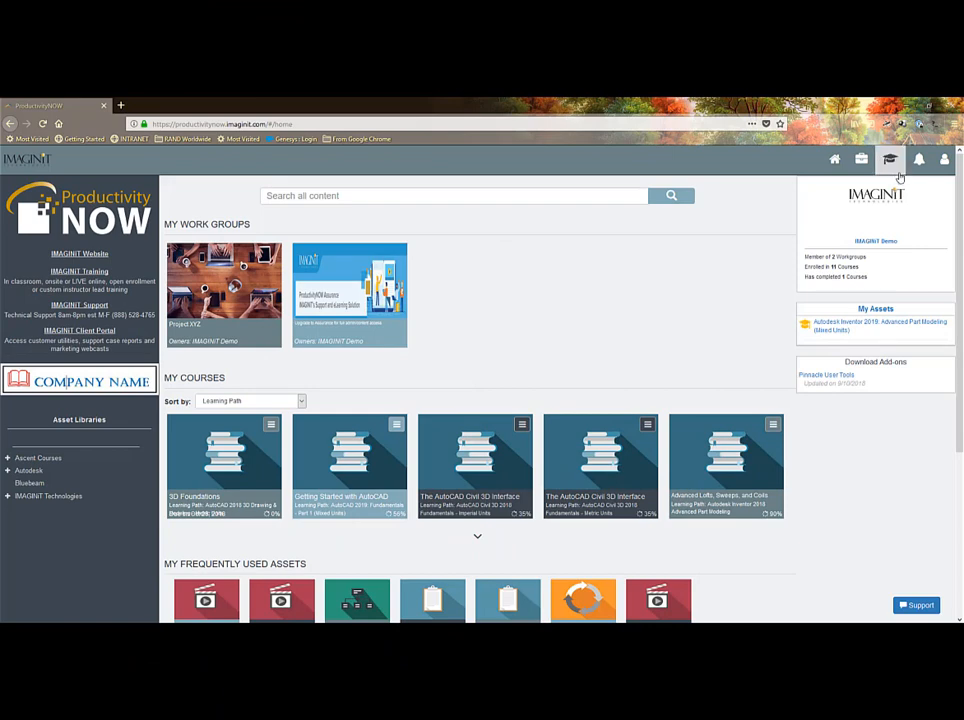
# View the latest enrollment notifications, then open the User Profile page
pyautogui.click(918, 159)
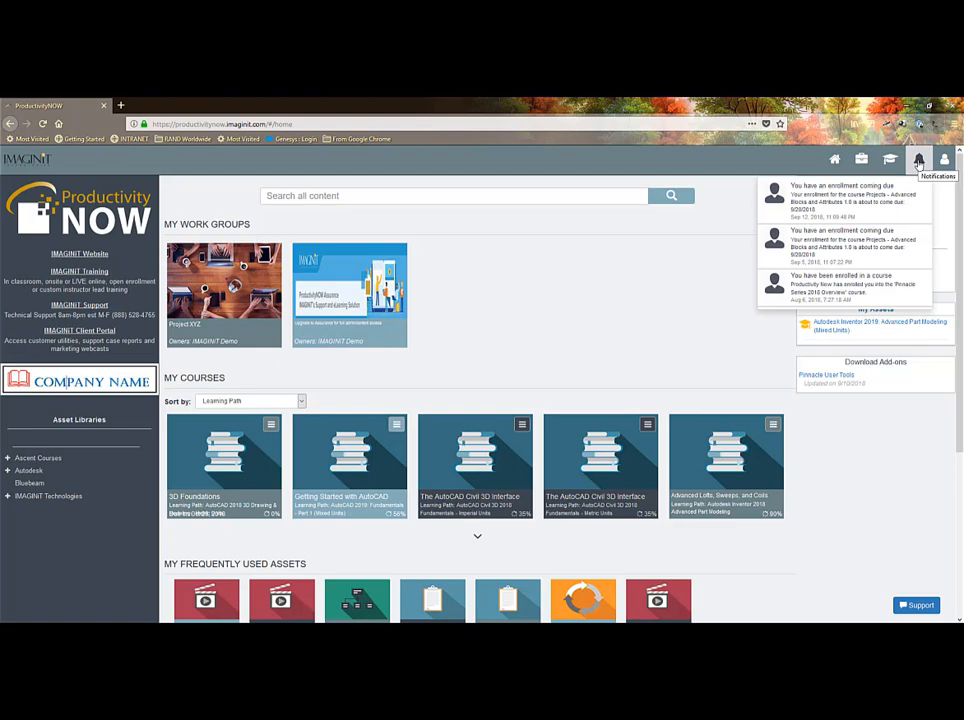
pyautogui.click(918, 159)
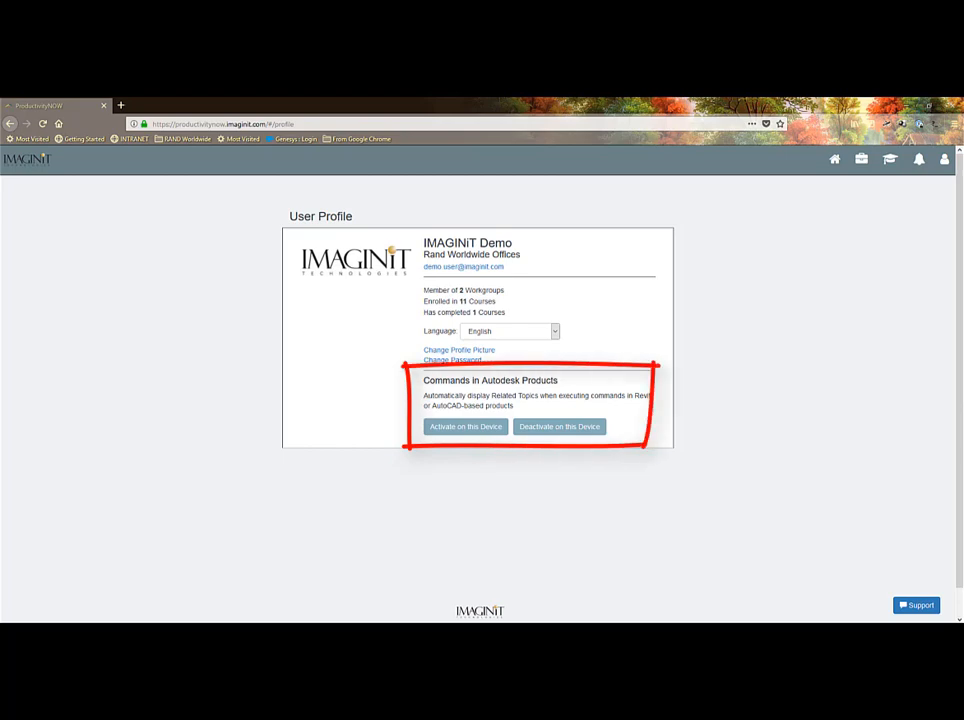
# Go back to the home dashboard from the user profile
pyautogui.click(834, 159)
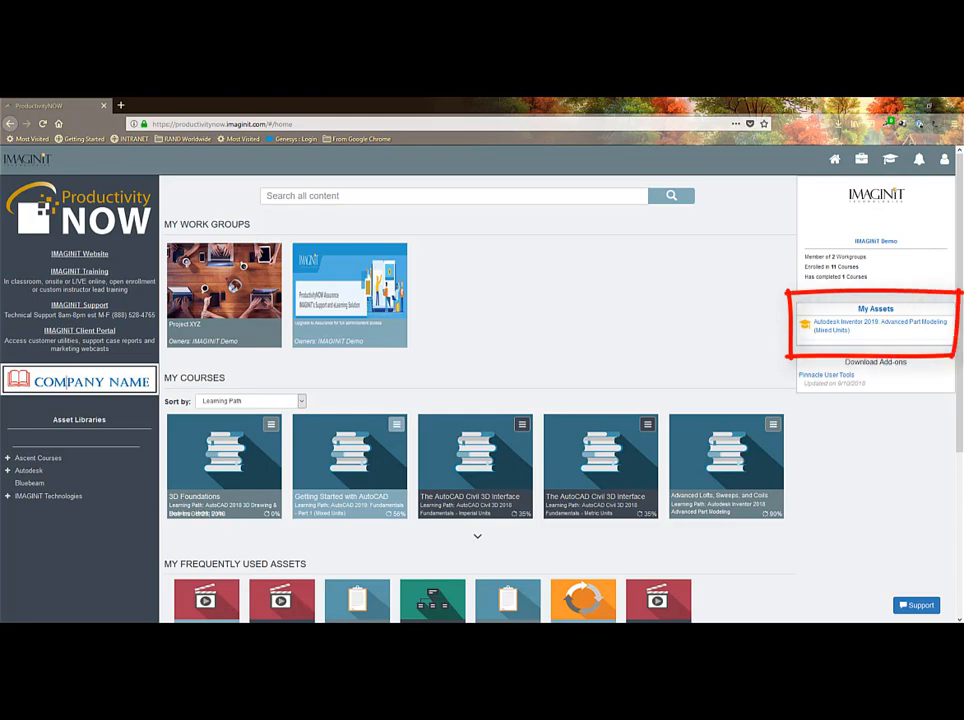
# Download AutoCAD 2019: Fundamentals from My Assets for offline viewing and close the viewer
pyautogui.click(875, 308)
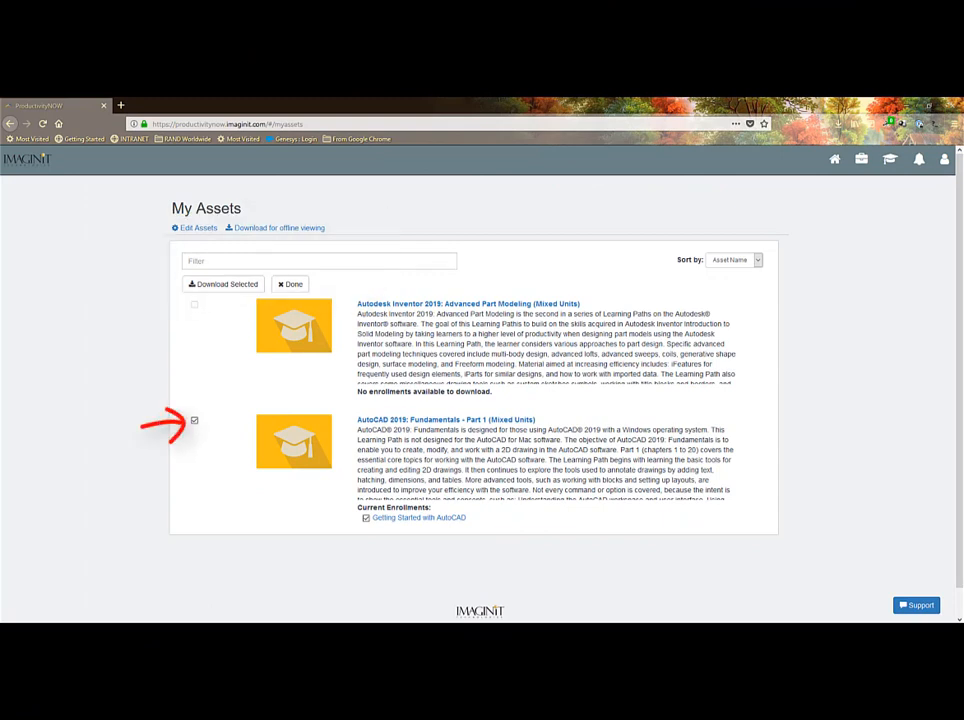
pyautogui.click(278, 227)
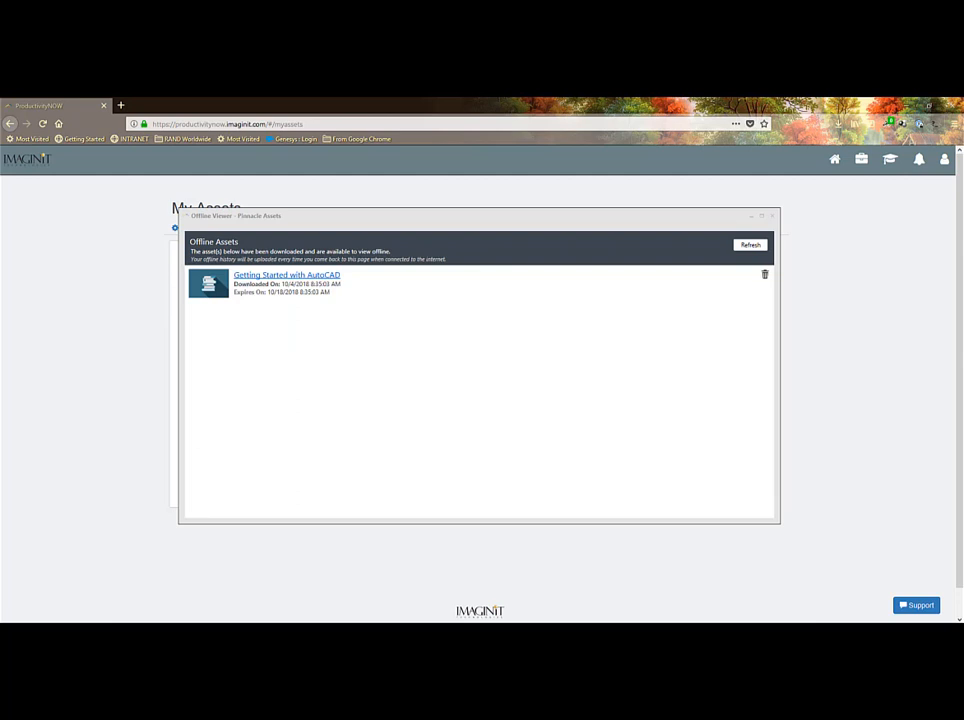
pyautogui.click(287, 274)
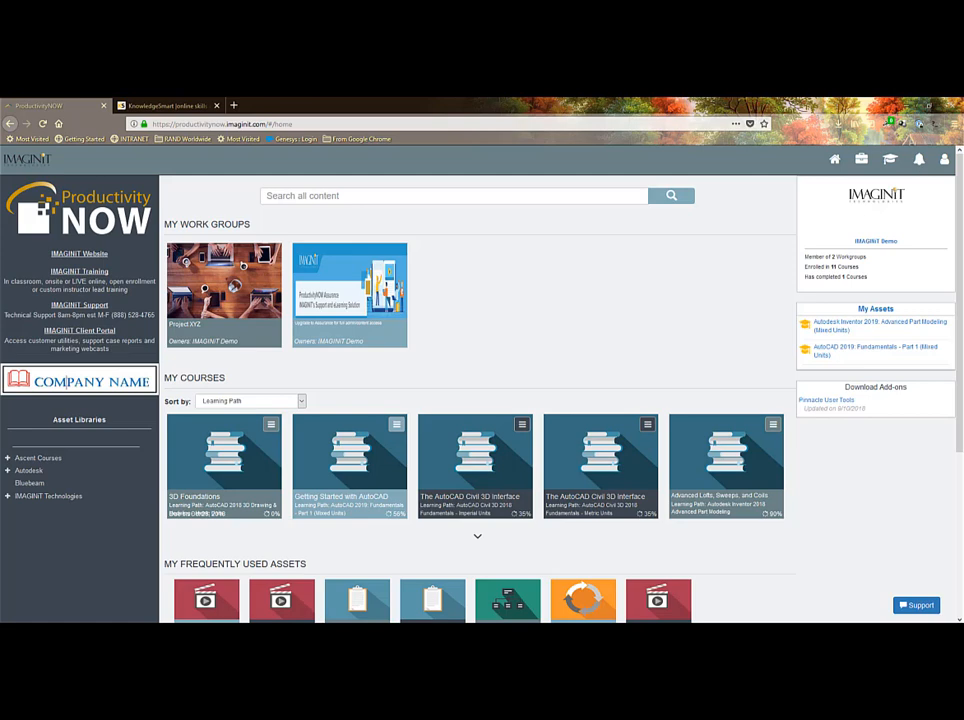
# Close the KnowledgeSmart tab, leaving only the home dashboard
pyautogui.click(915, 604)
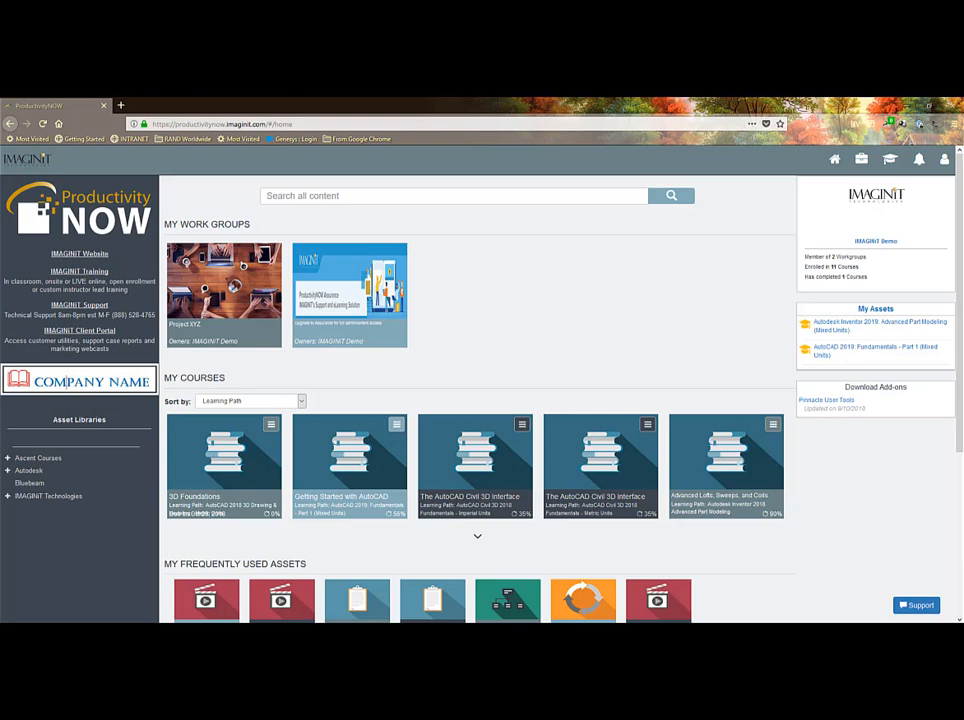
pyautogui.scroll(-3)
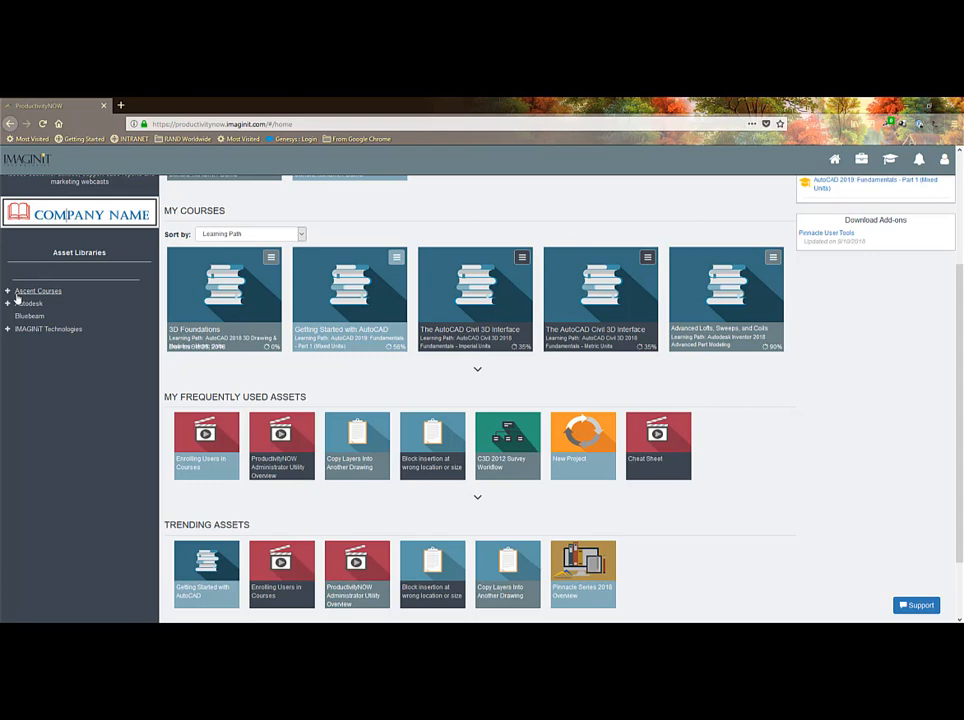
pyautogui.click(30, 303)
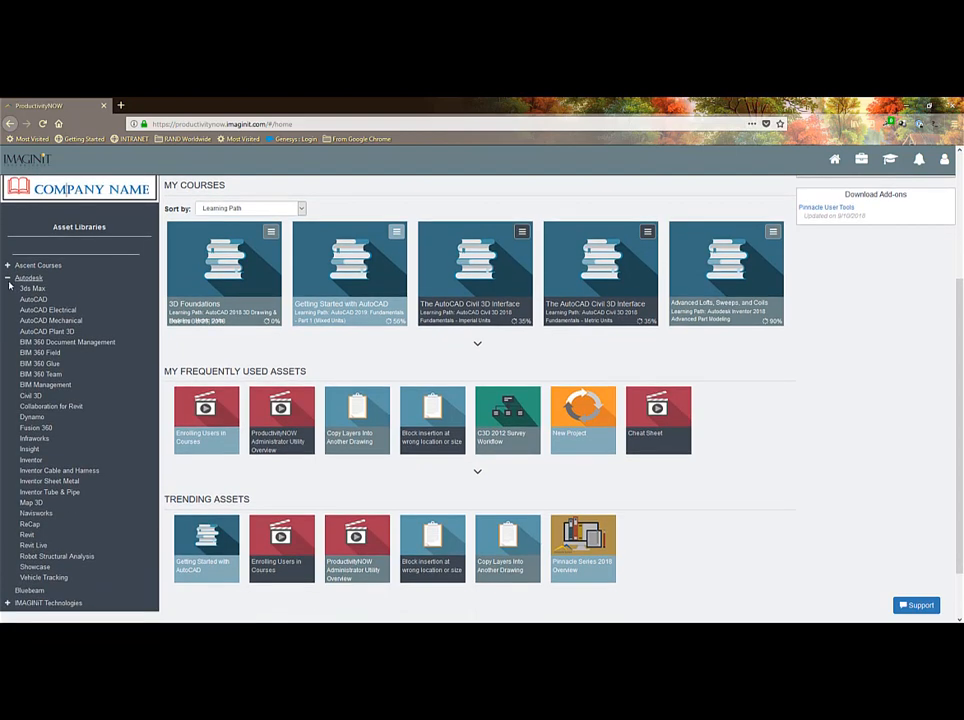
pyautogui.click(8, 278)
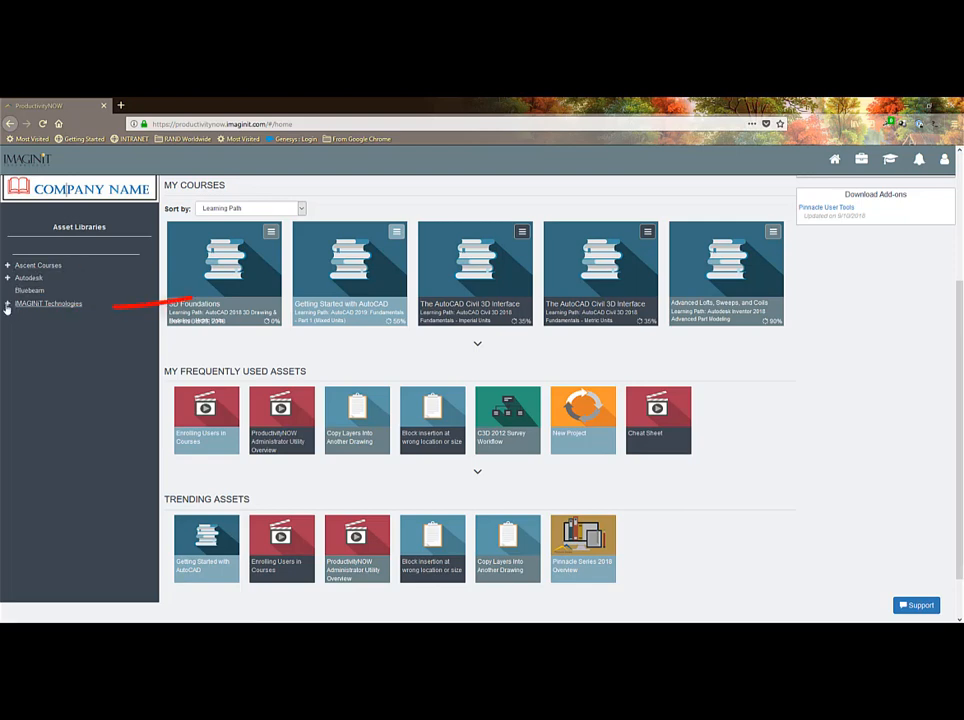
pyautogui.click(48, 303)
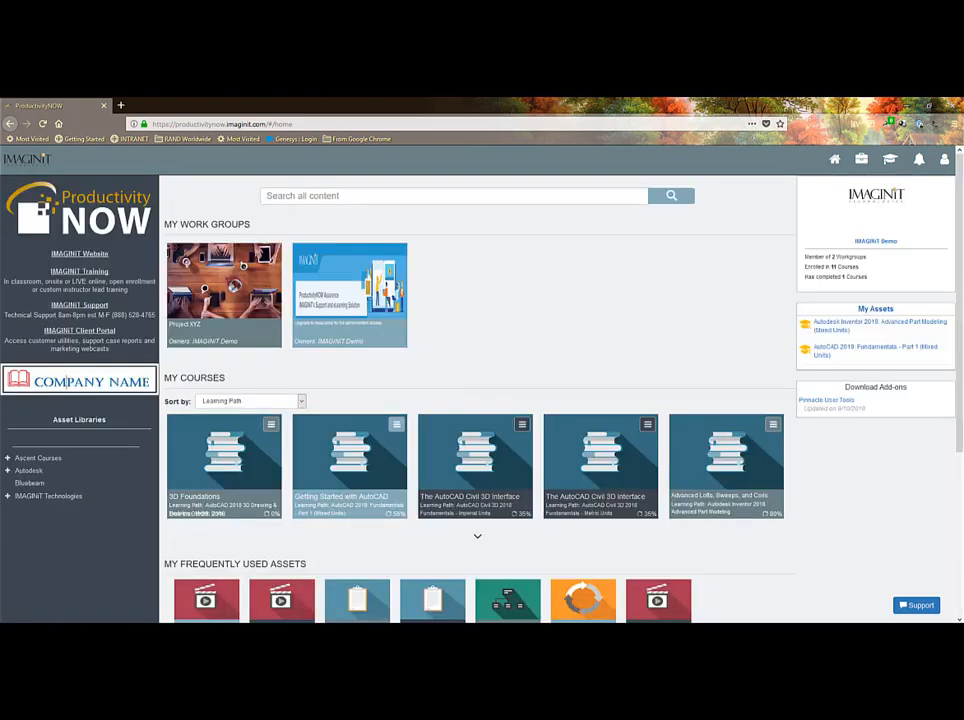
pyautogui.scroll(-3)
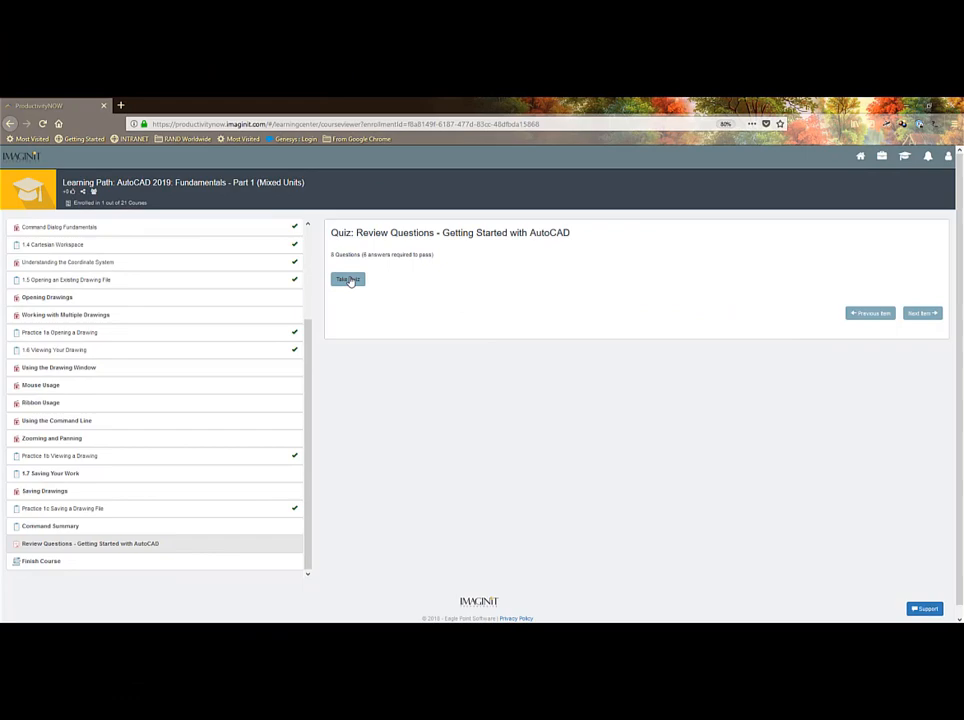
pyautogui.click(347, 279)
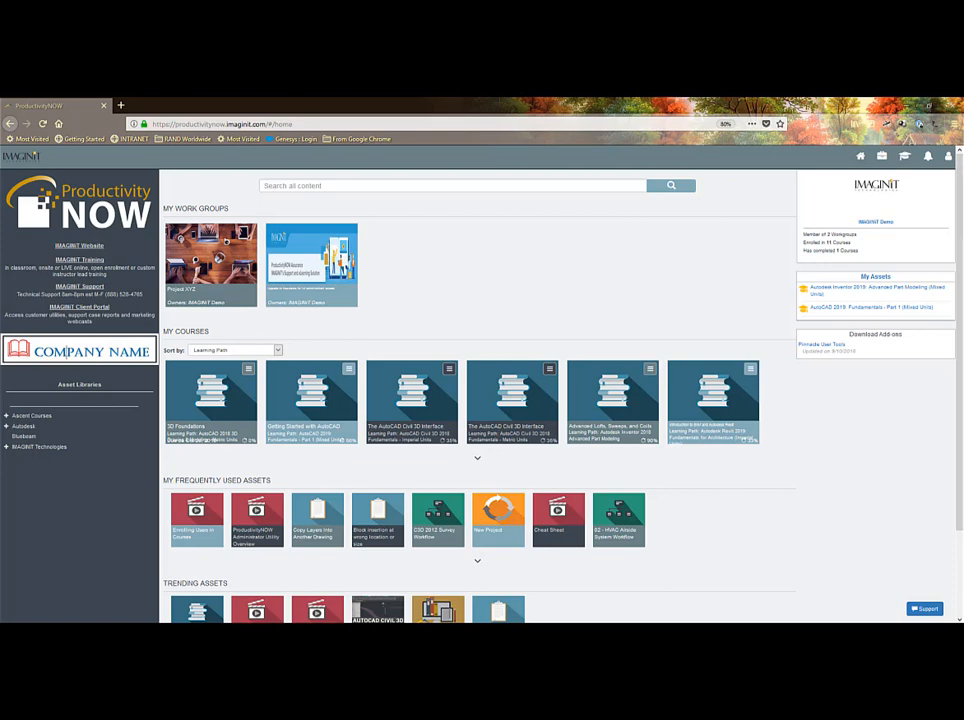
# Search all content for 'blocks'
pyautogui.write('blocks')
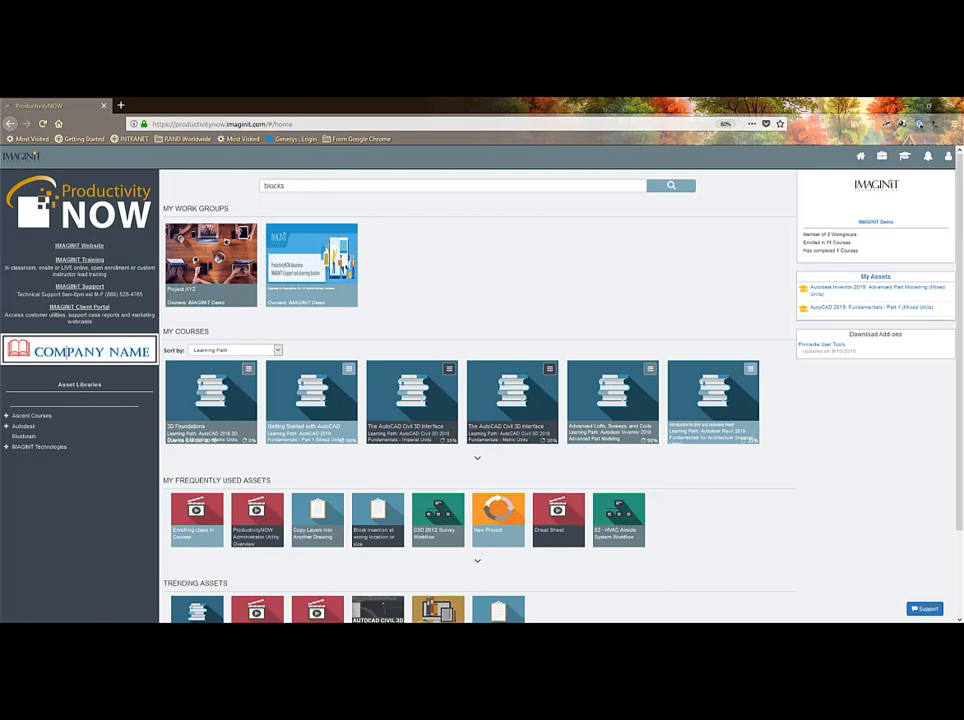
pyautogui.moveTo(95, 368)
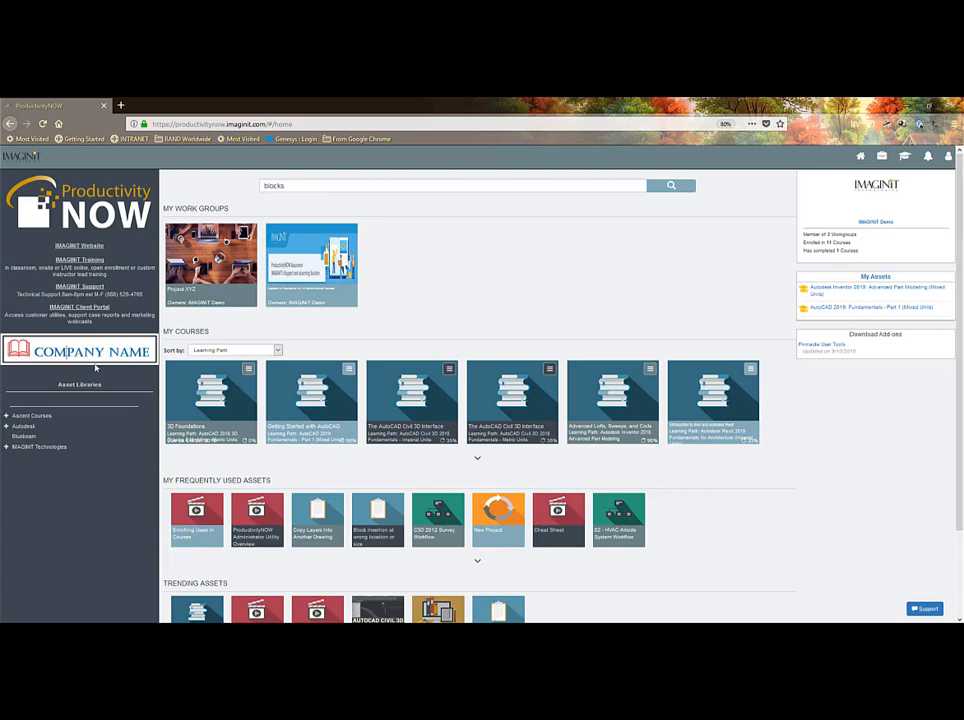
pyautogui.moveTo(568, 242)
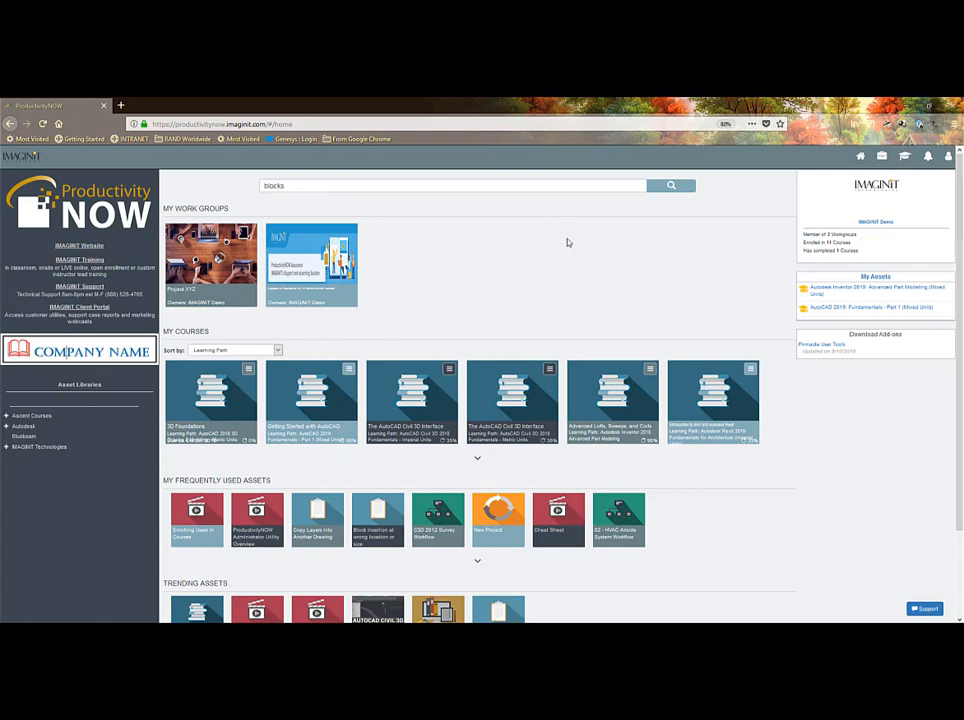
pyautogui.click(670, 185)
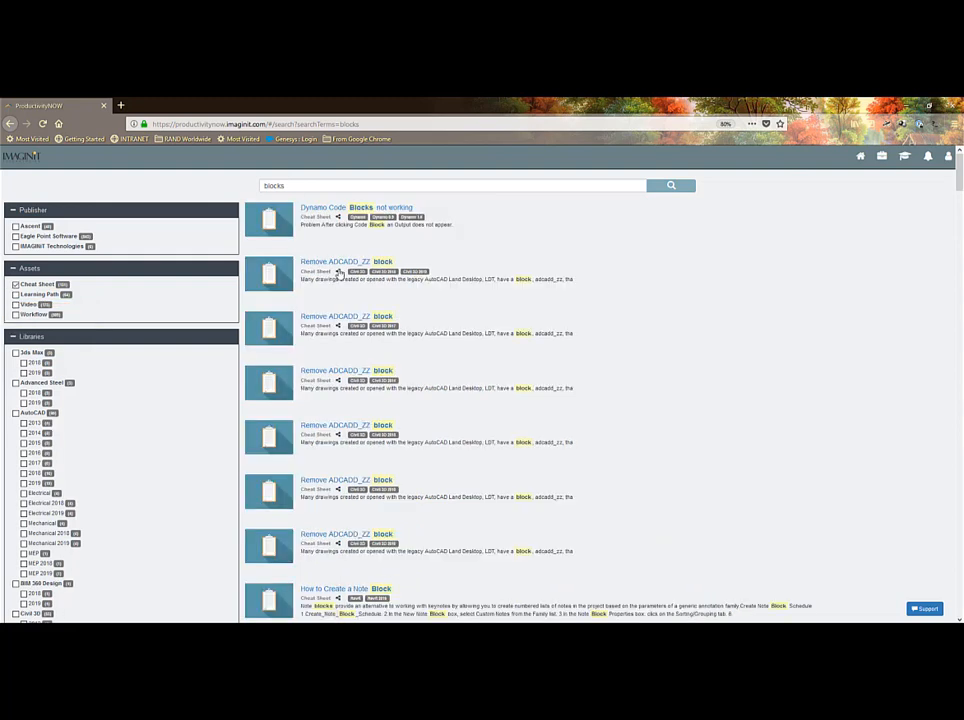
# Open sharing options for the Remove ADCADD_ZZ block cheat sheet result
pyautogui.click(338, 271)
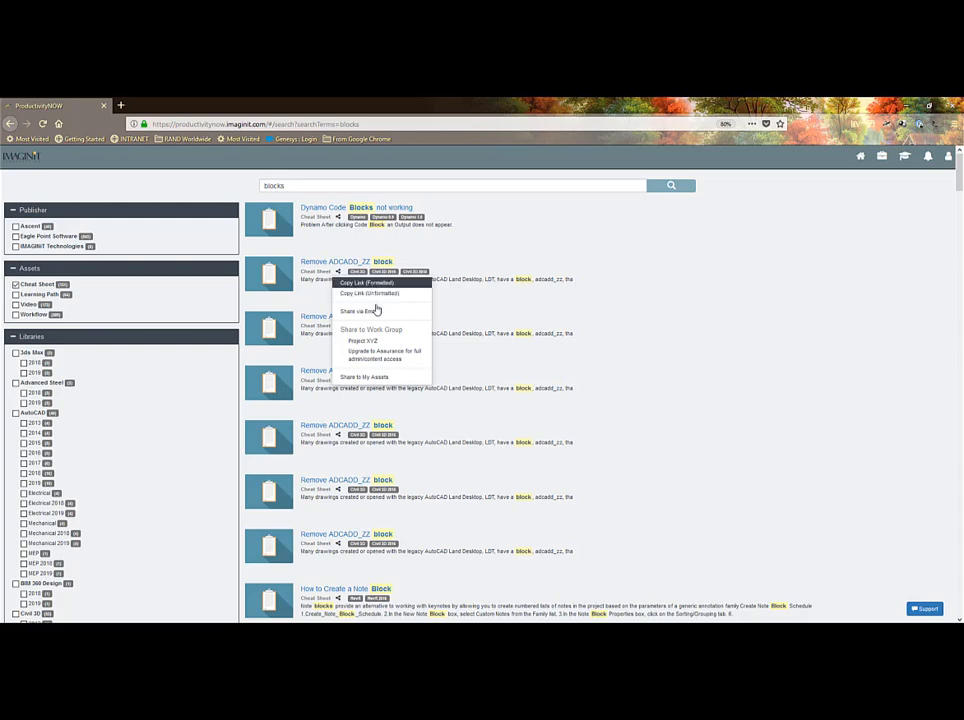
pyautogui.moveTo(378, 341)
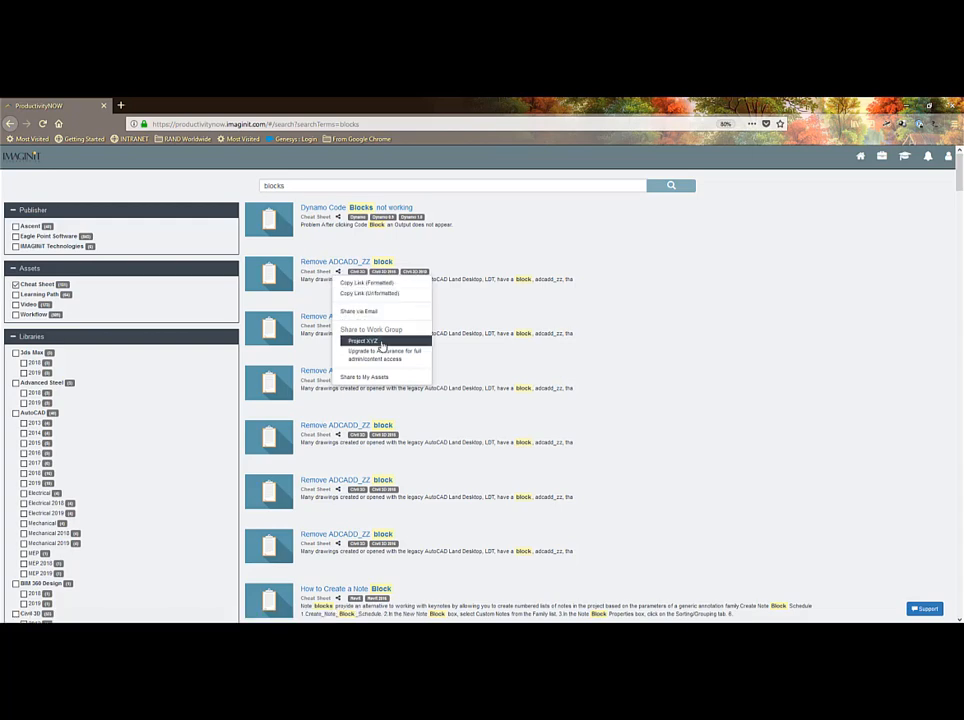
pyautogui.moveTo(366, 382)
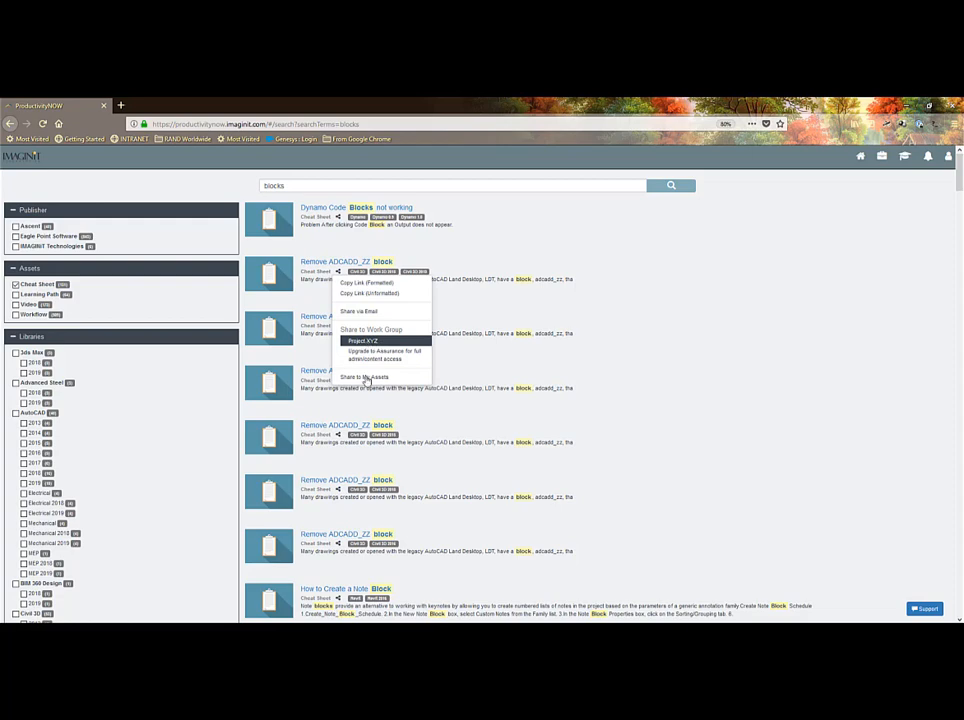
pyautogui.moveTo(365, 377)
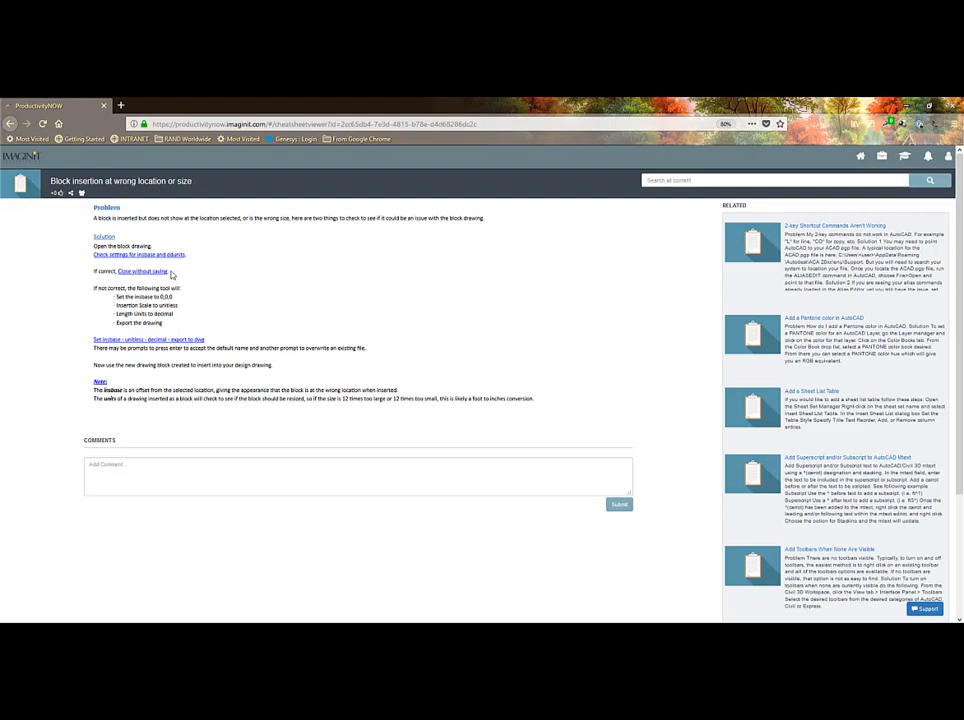
pyautogui.moveTo(140, 271)
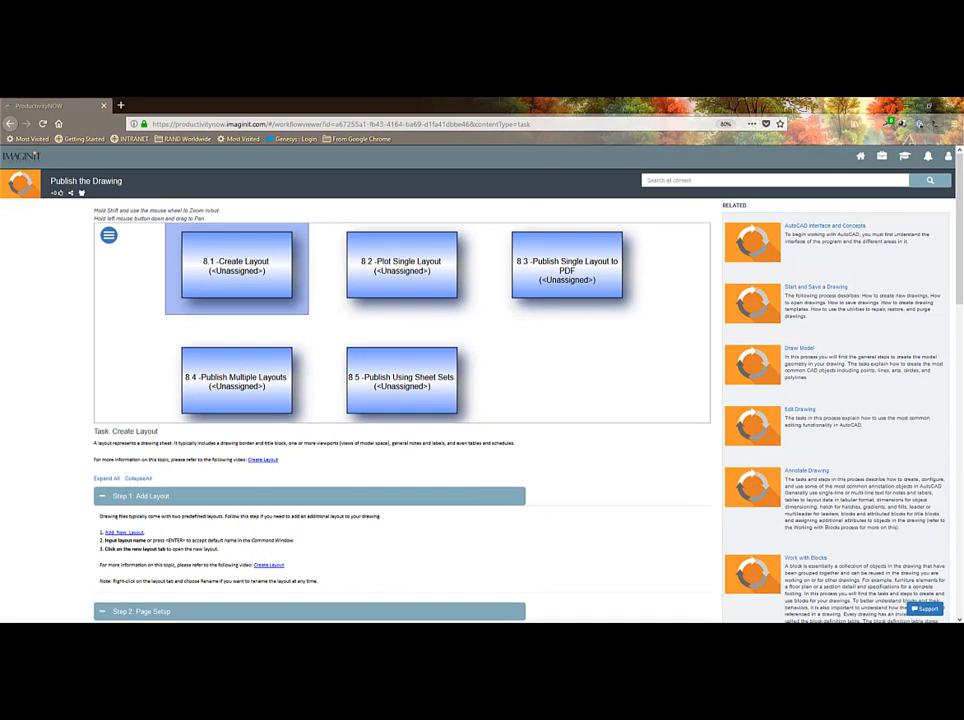
pyautogui.moveTo(26, 300)
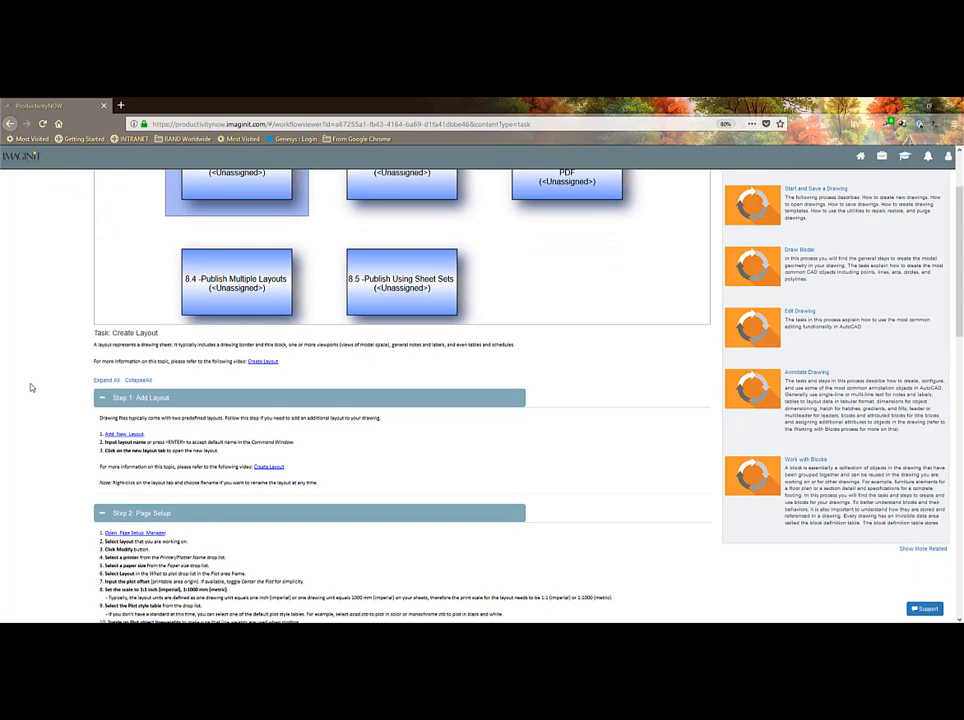
# Scroll down through the Create Layout task steps of Publish the Drawing
pyautogui.scroll(-3)
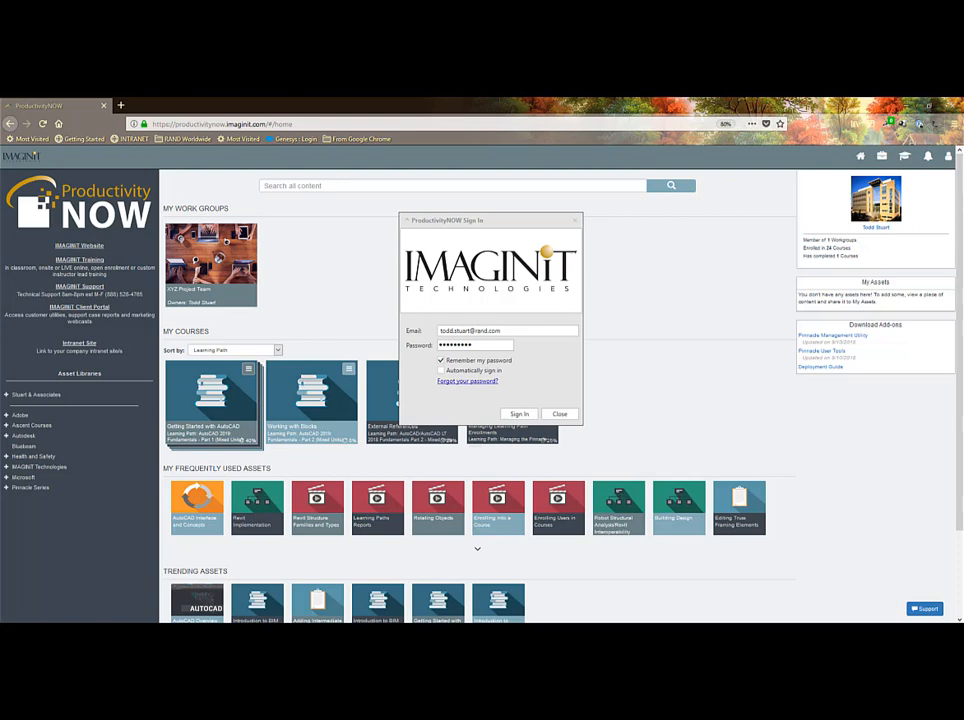
# Sign in with saved credentials and open Learning Path Assignments to view current enrollments
pyautogui.click(519, 413)
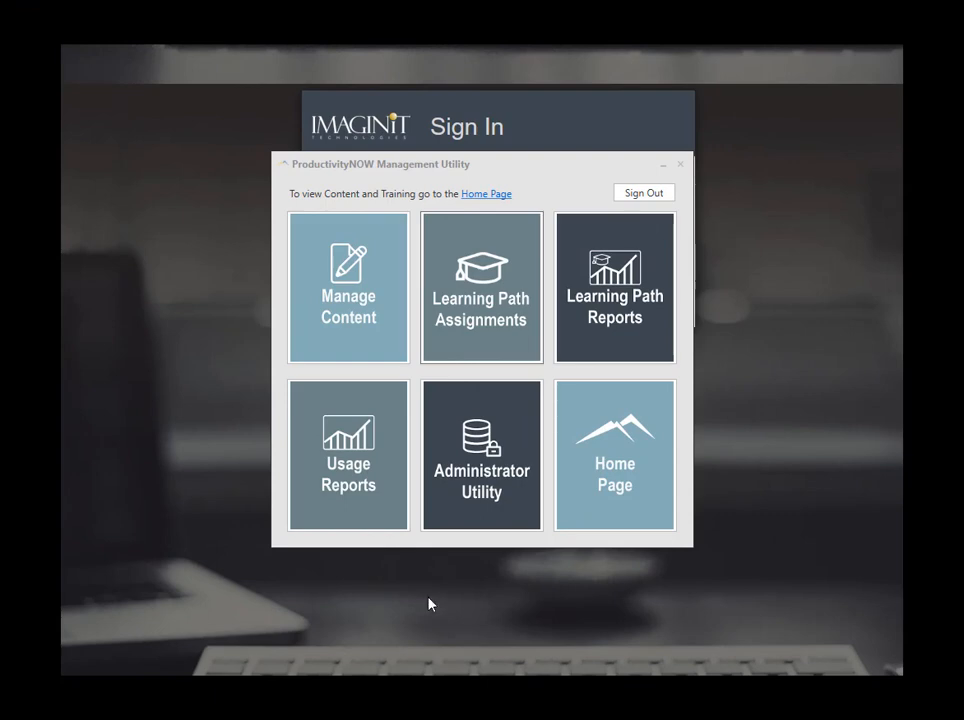
pyautogui.moveTo(481, 275)
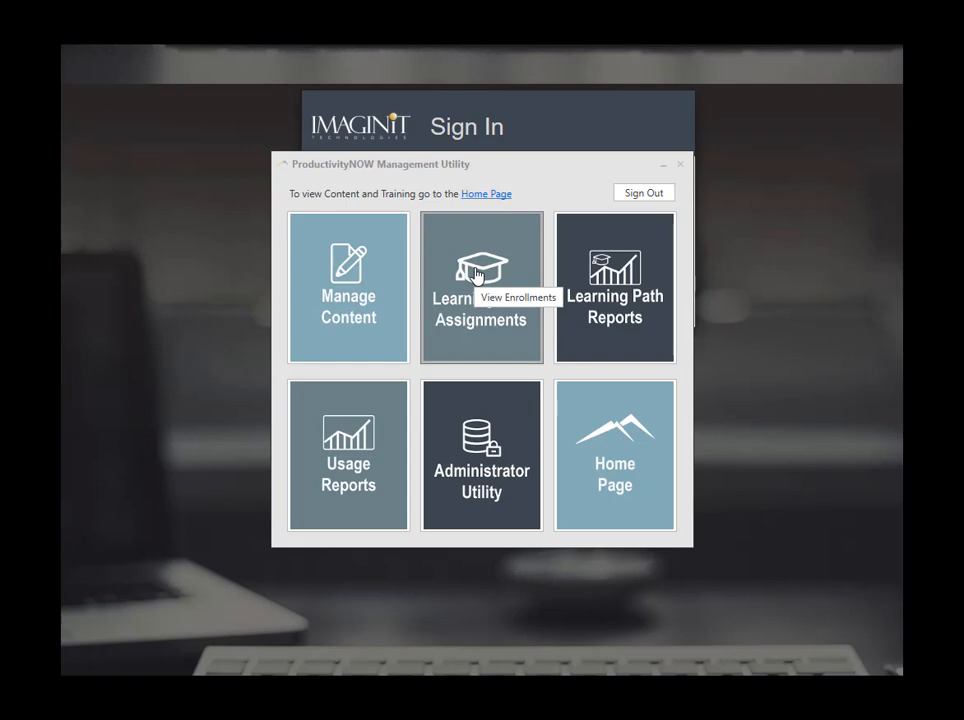
pyautogui.click(481, 287)
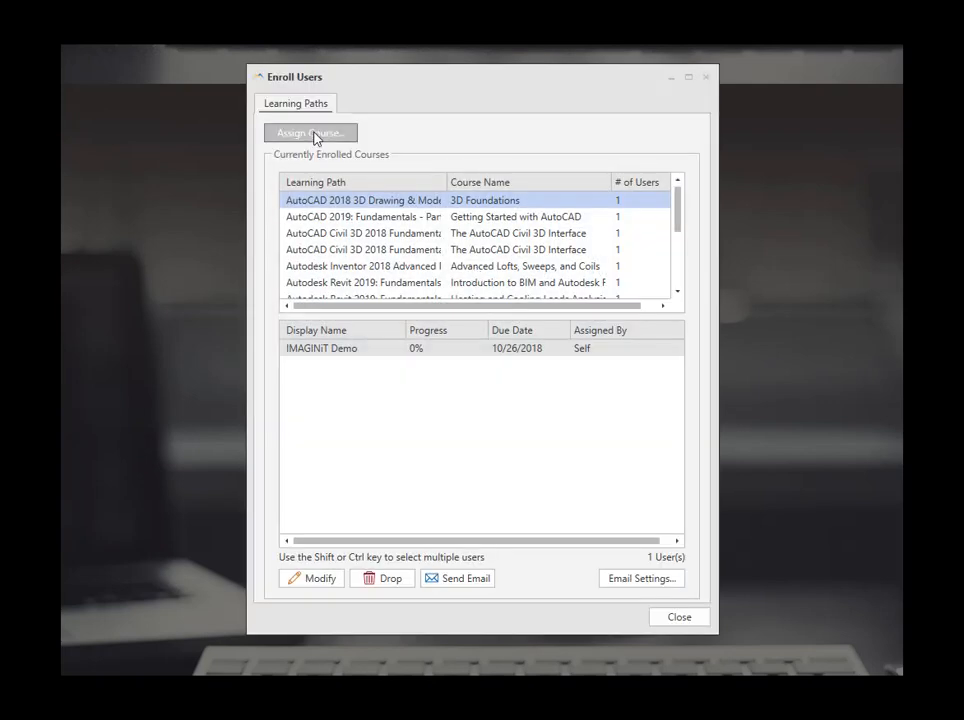
# Pick AutoCAD 2019: Fundamentals - Part 1 (Mixed Units) from Public > Autodesk All > AutoCAD > 2019
pyautogui.click(310, 132)
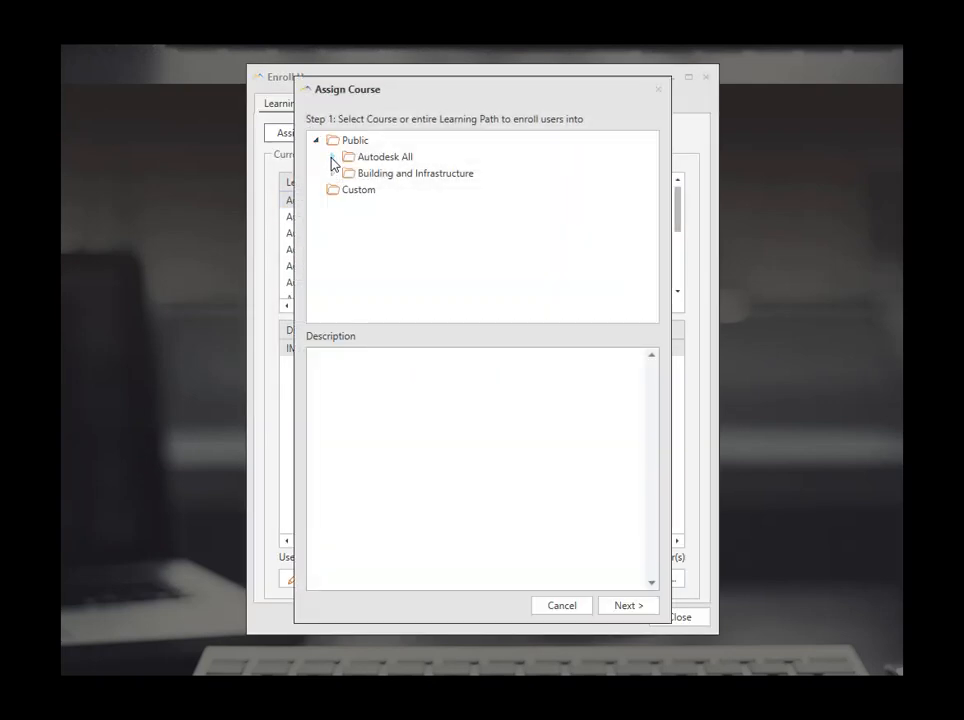
pyautogui.click(333, 157)
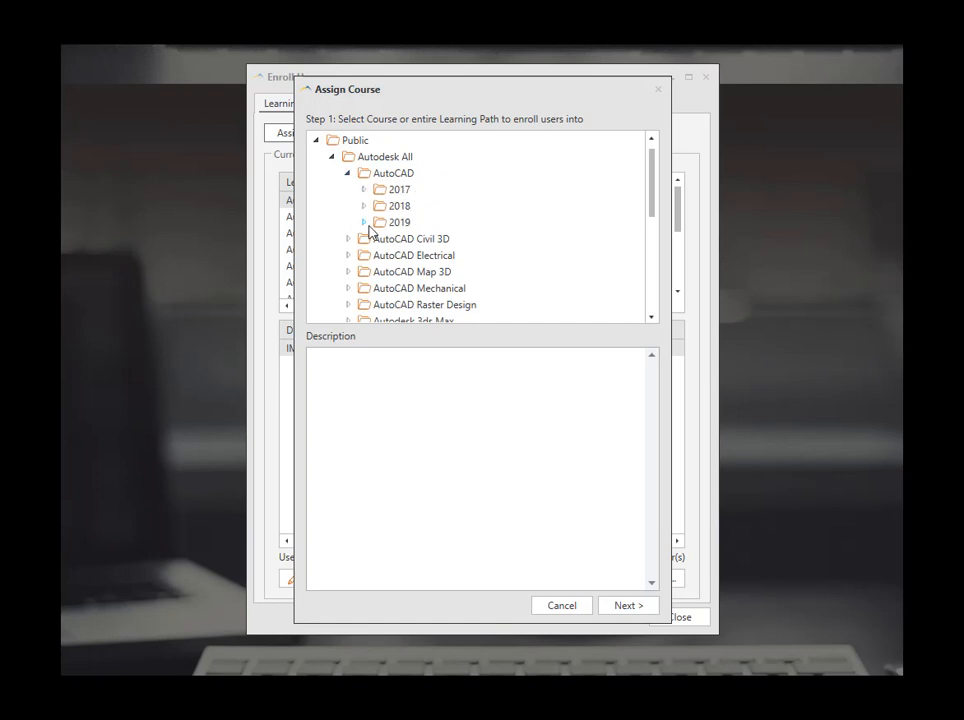
pyautogui.click(508, 281)
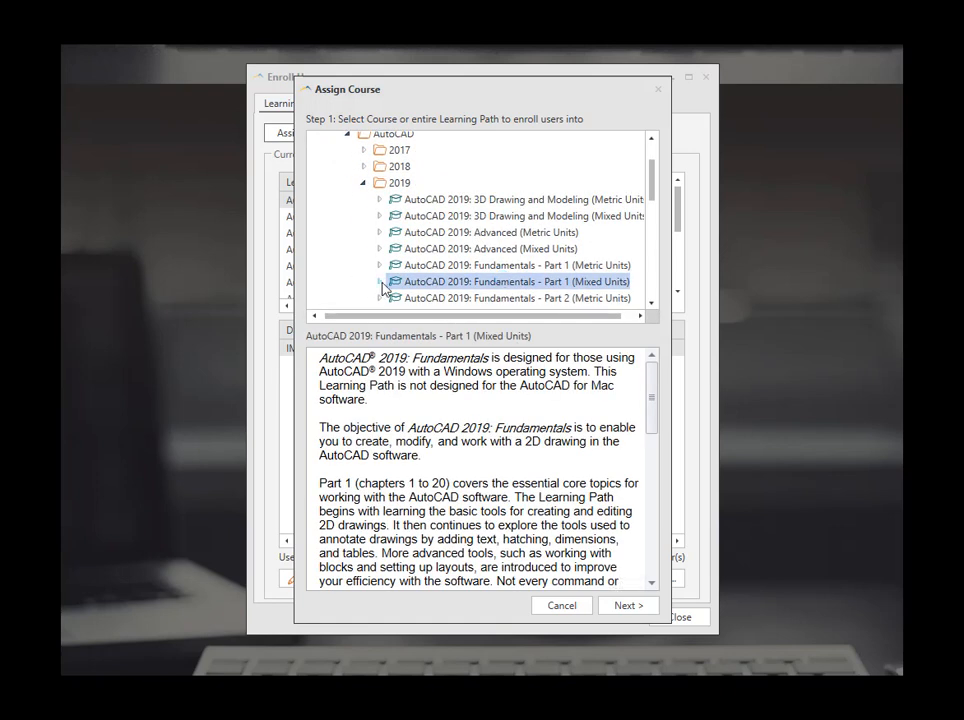
pyautogui.click(380, 281)
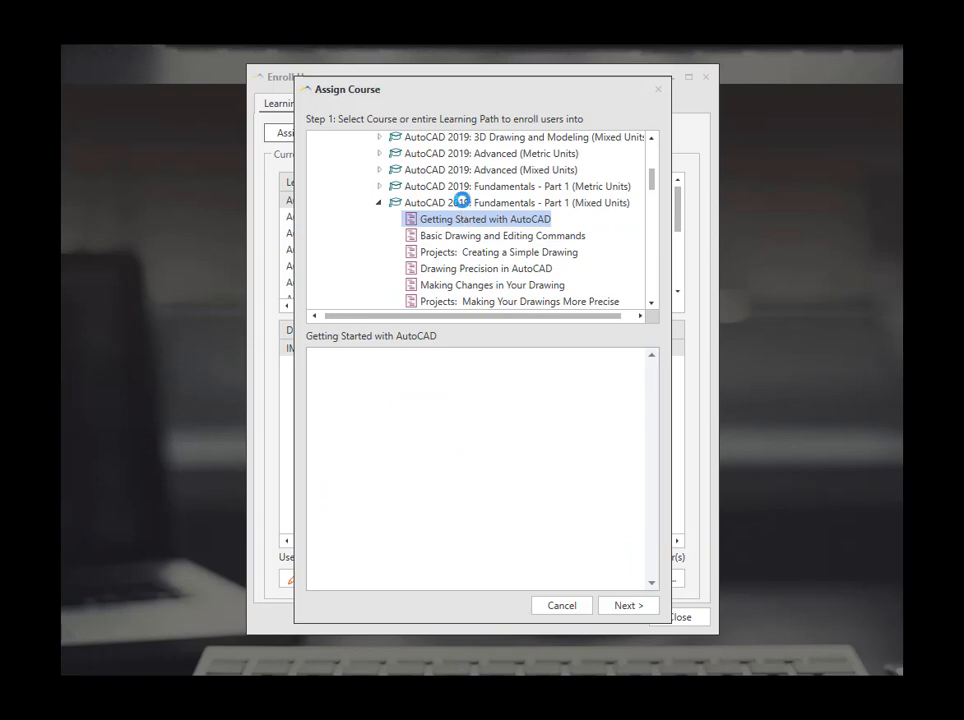
pyautogui.click(628, 605)
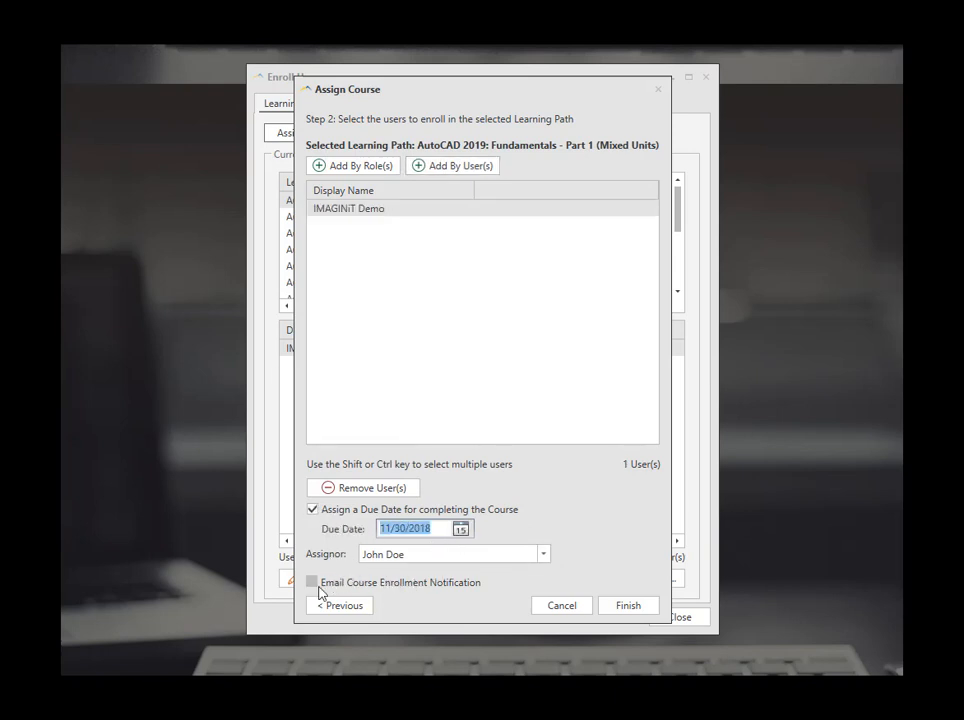
# Enable the enrollment email notification and finish the assignment due 11/30/2018
pyautogui.click(312, 582)
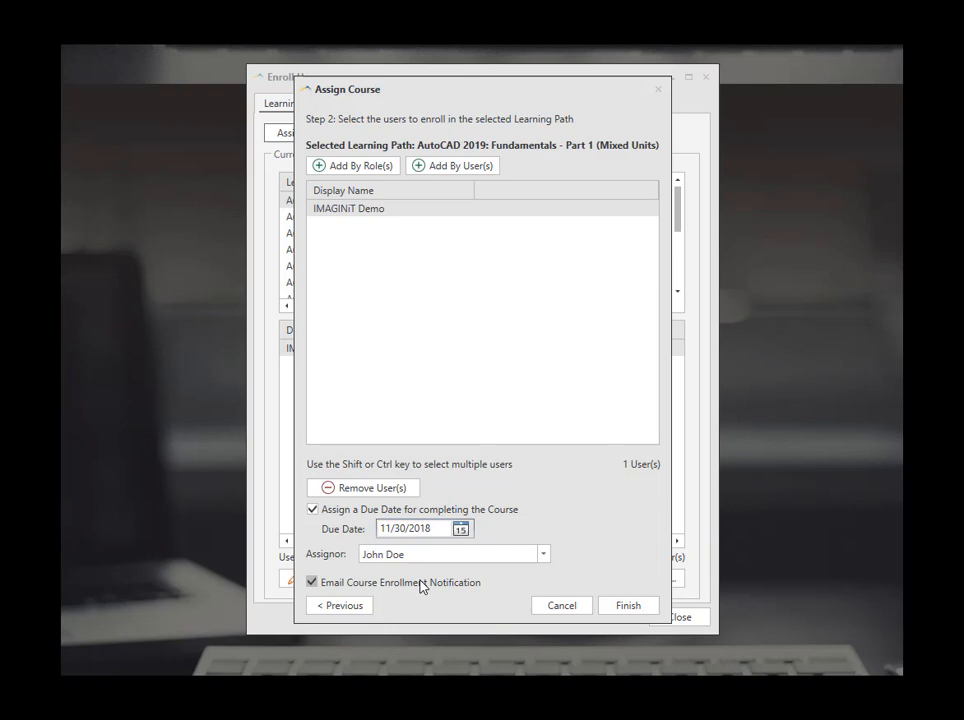
pyautogui.click(628, 605)
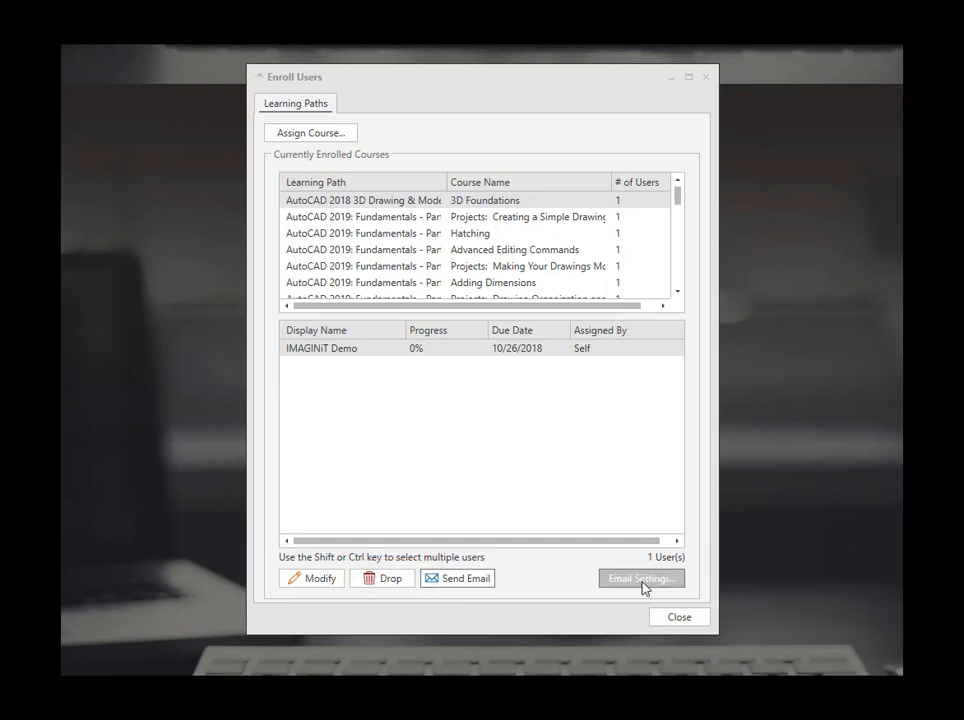
# Open Email Settings from the Enroll Users window
pyautogui.click(641, 578)
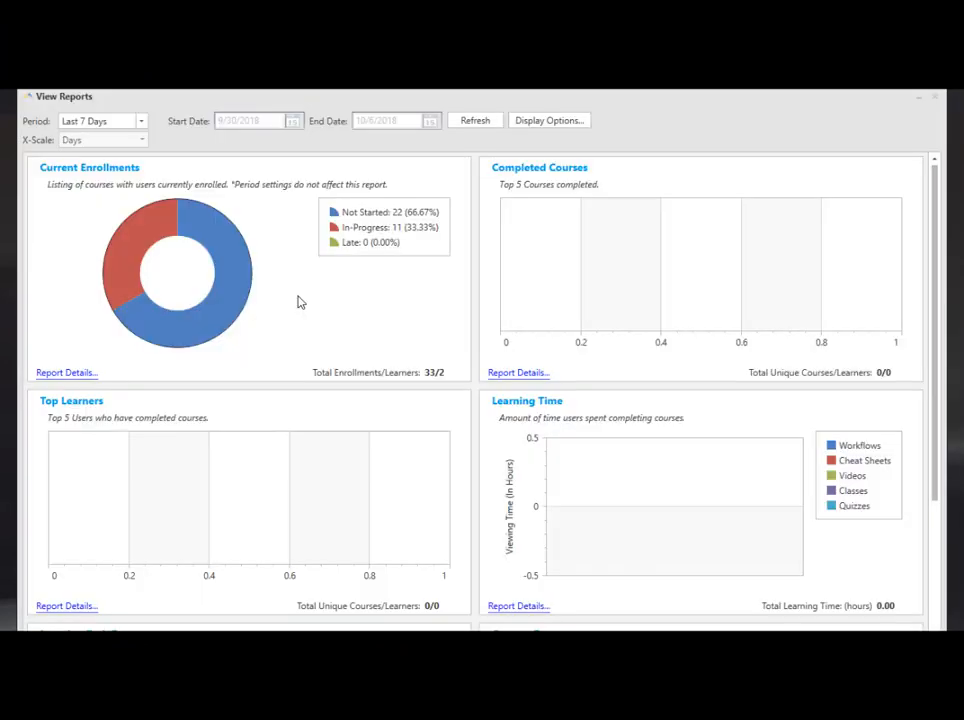
# Browse the View Reports dashboard and open the Current Enrollments report details
pyautogui.scroll(-3)
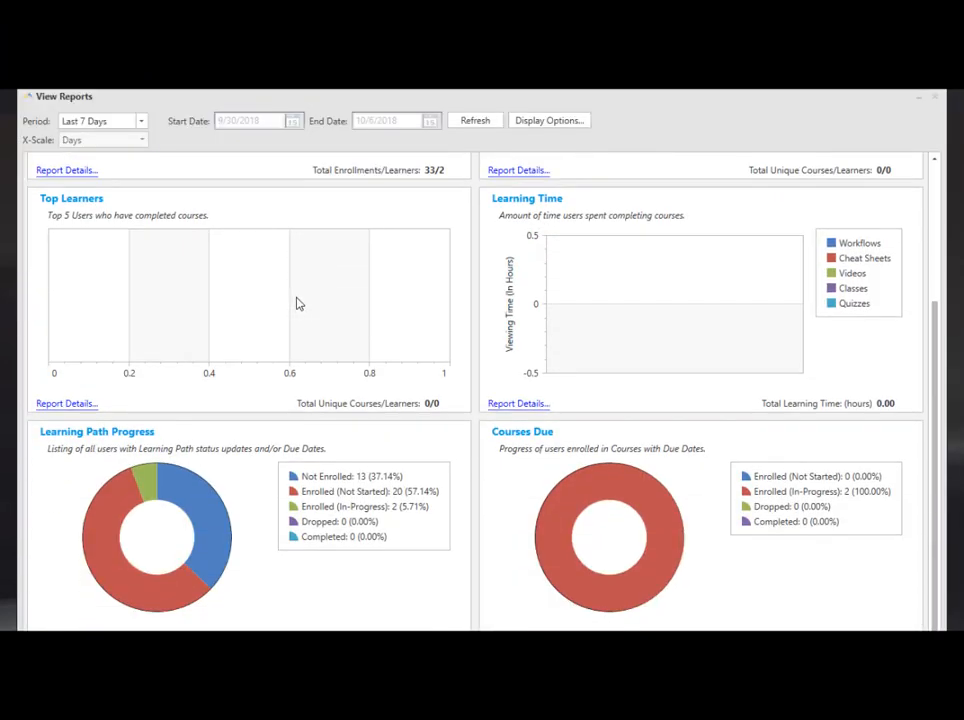
pyautogui.scroll(3)
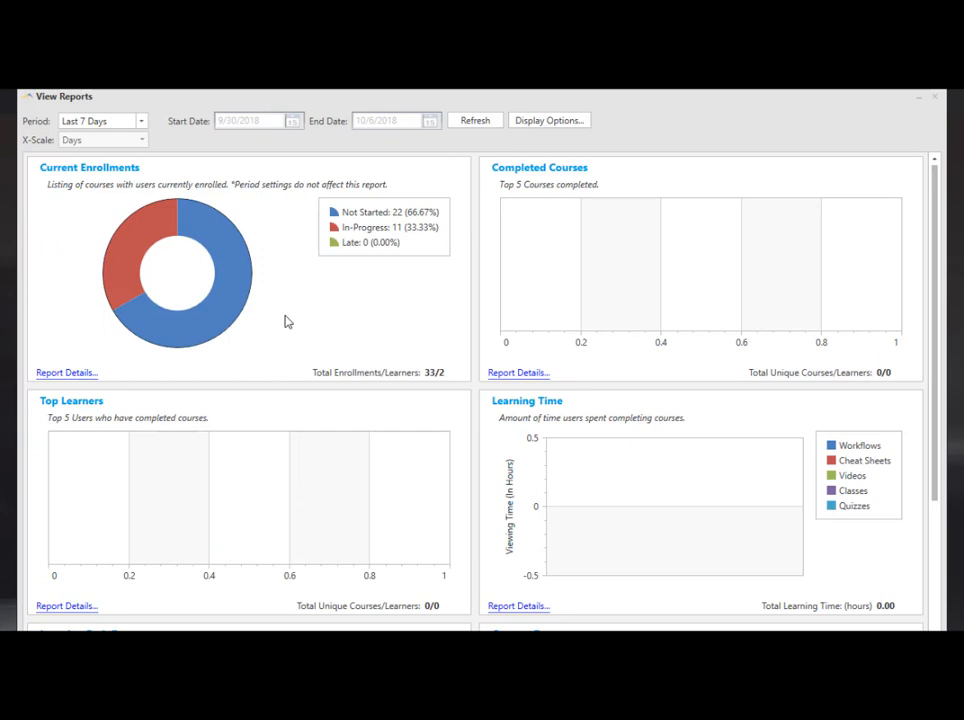
pyautogui.moveTo(120, 375)
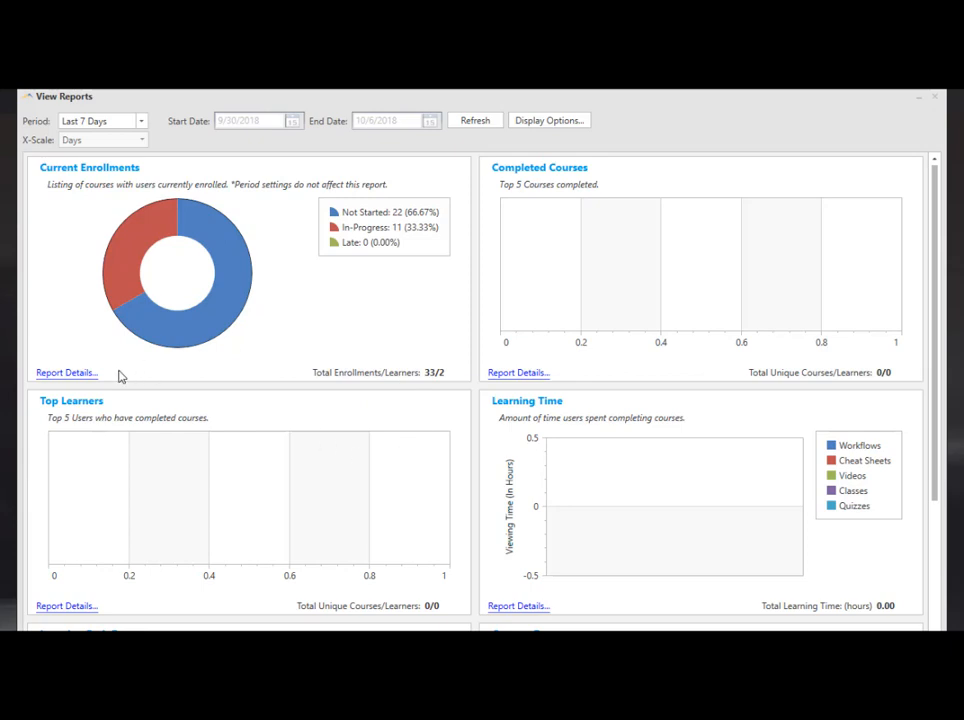
pyautogui.moveTo(66, 372)
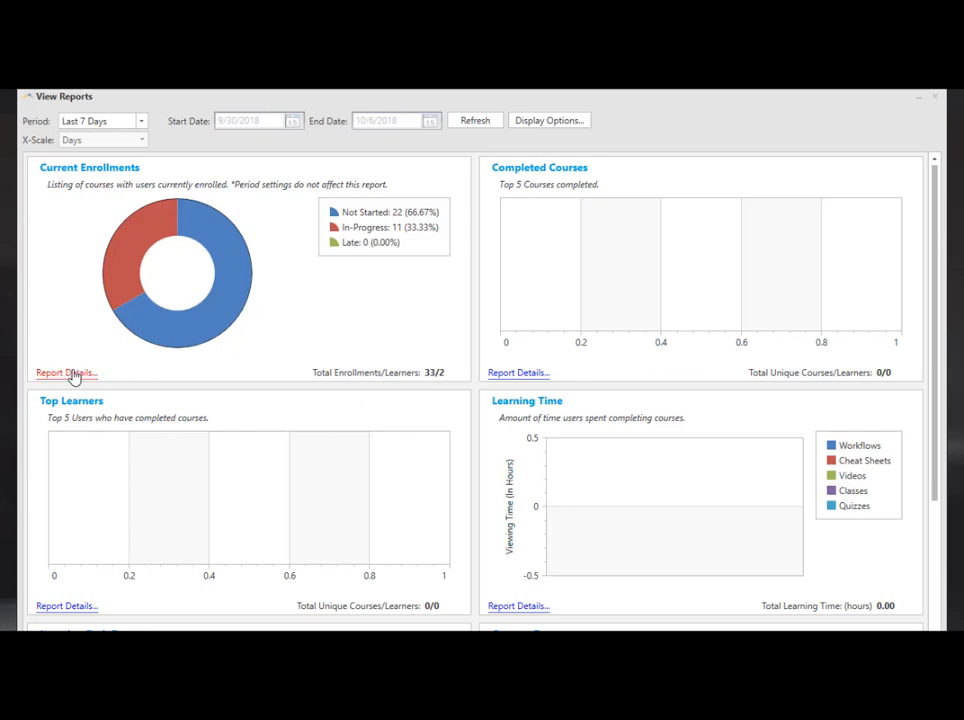
pyautogui.click(63, 372)
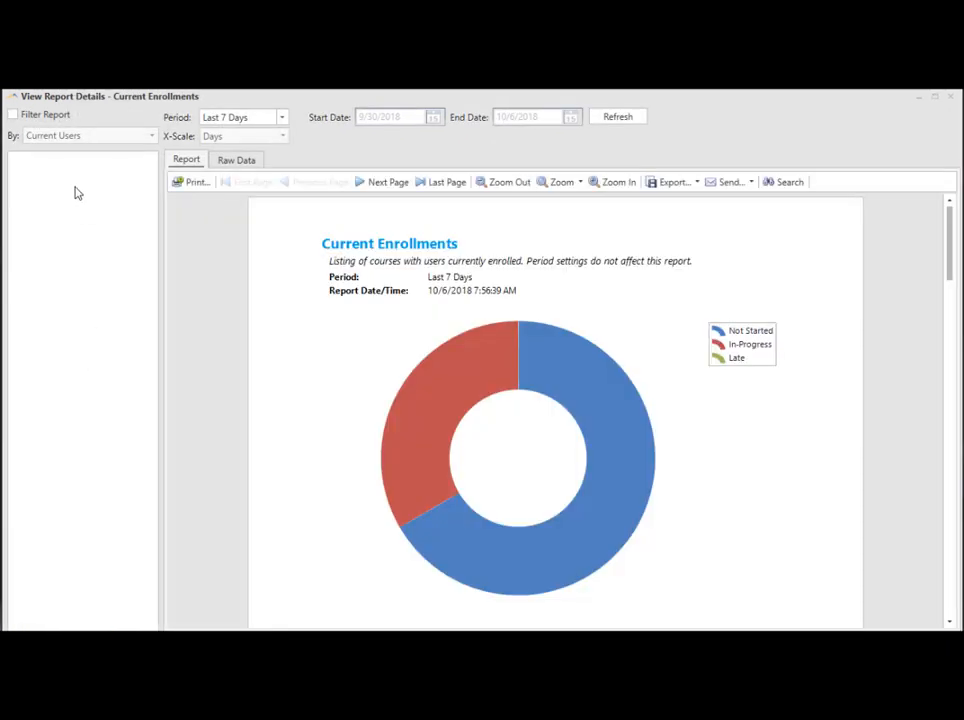
pyautogui.click(14, 114)
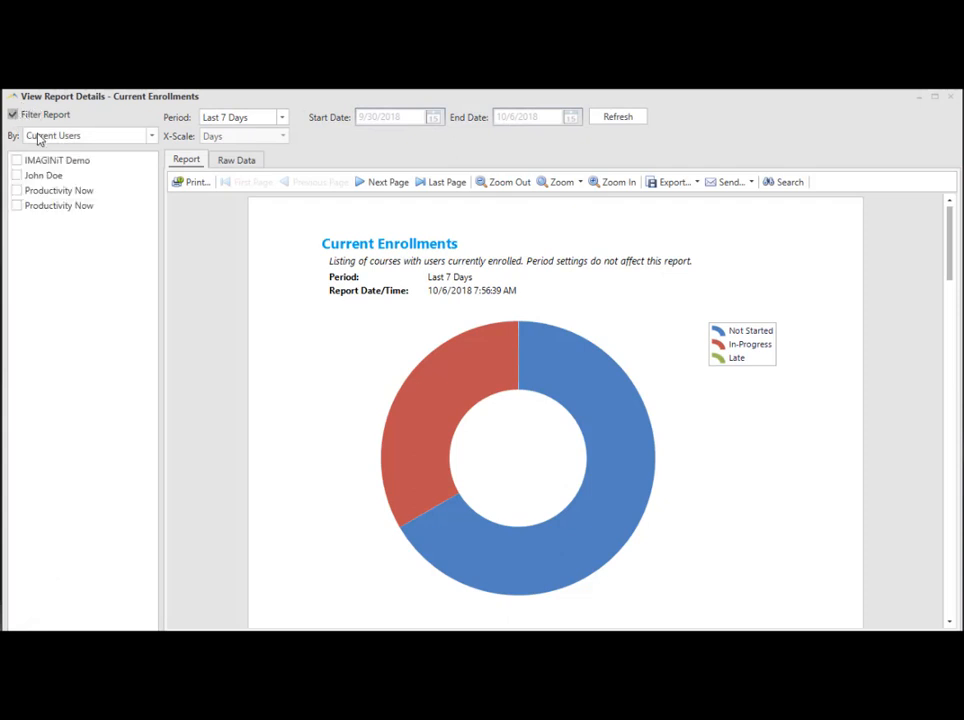
pyautogui.click(58, 190)
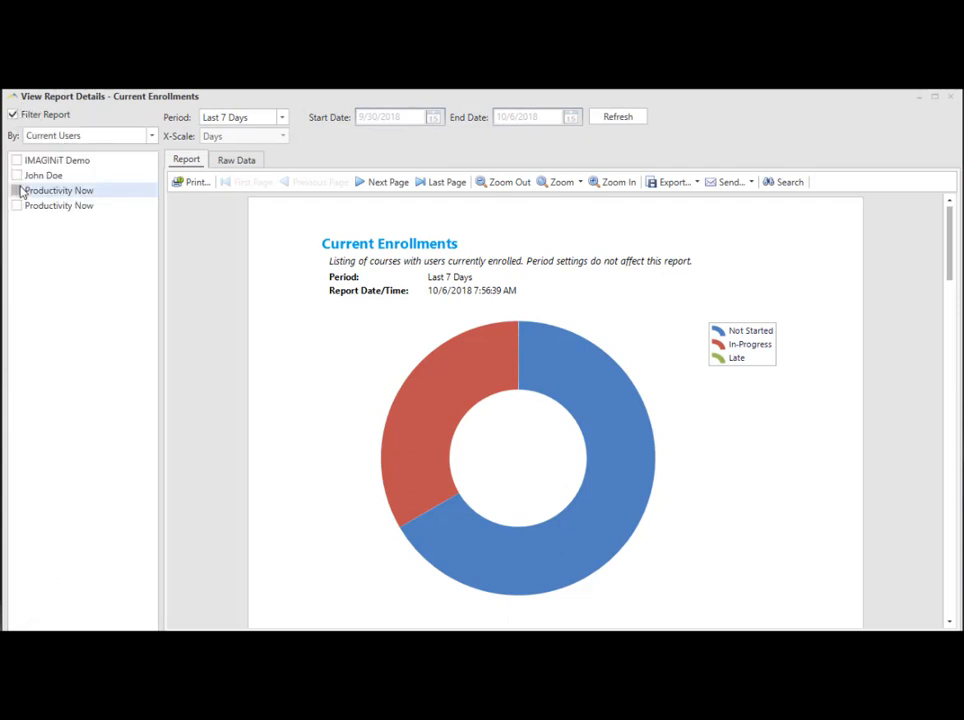
pyautogui.click(13, 114)
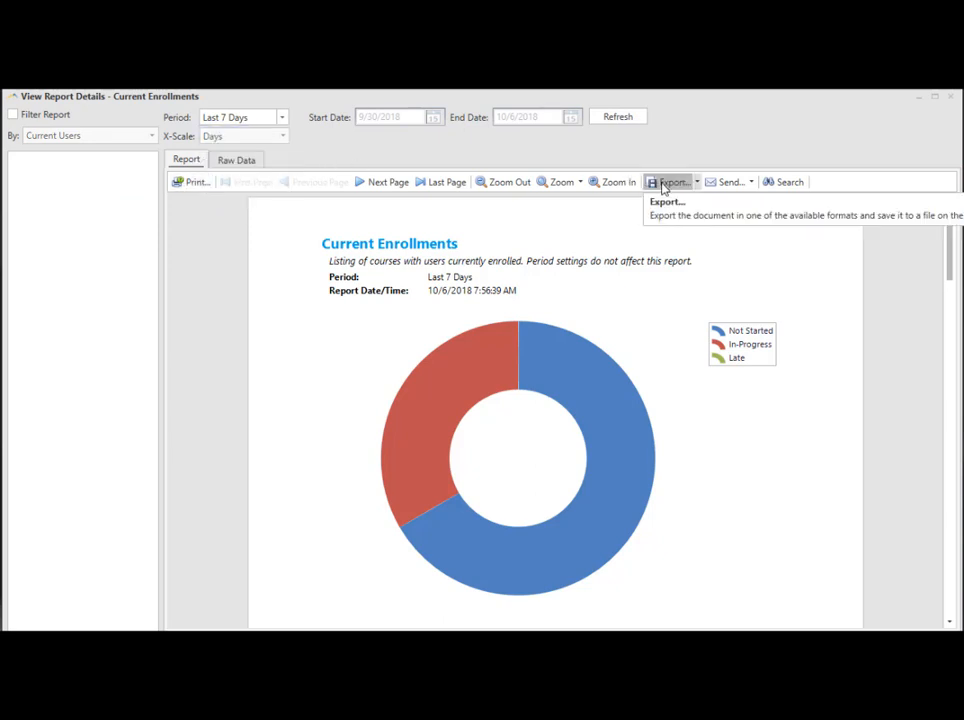
pyautogui.scroll(-3)
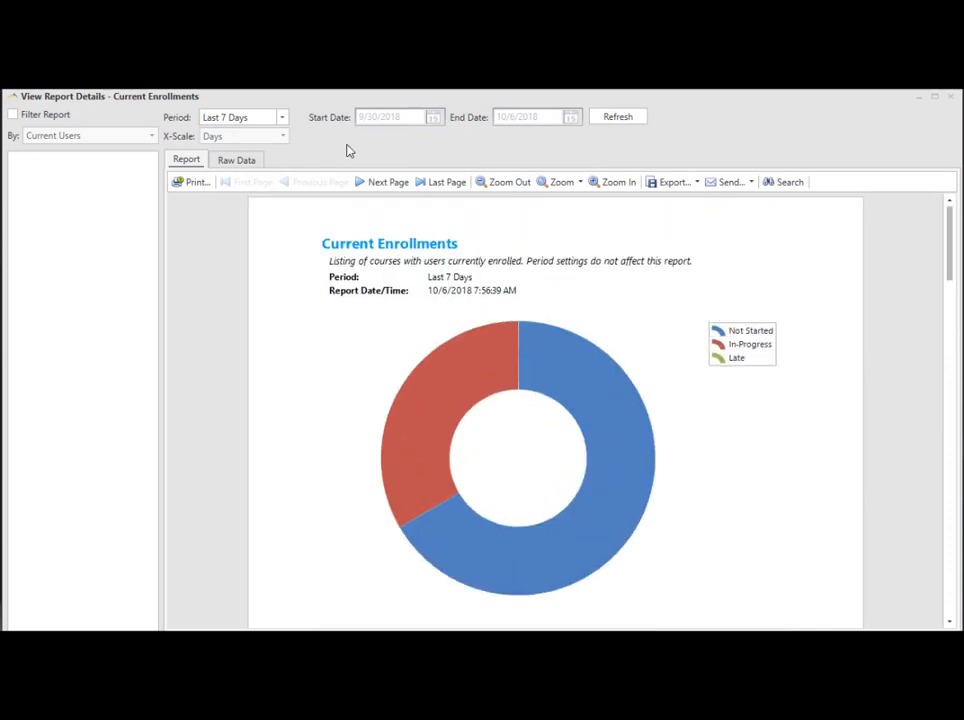
pyautogui.click(236, 159)
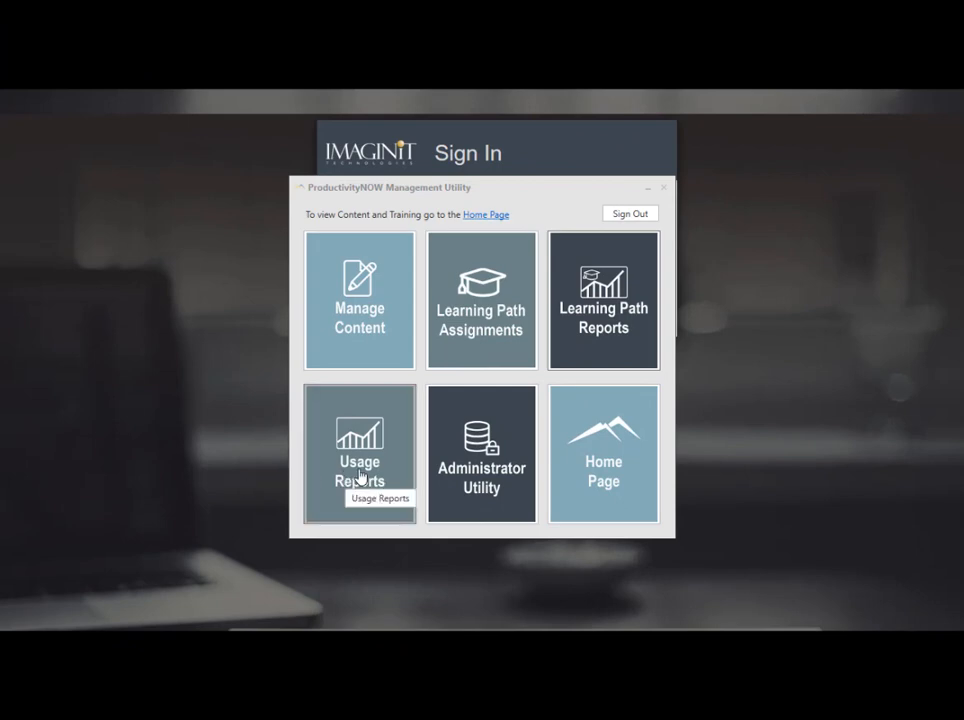
pyautogui.click(359, 453)
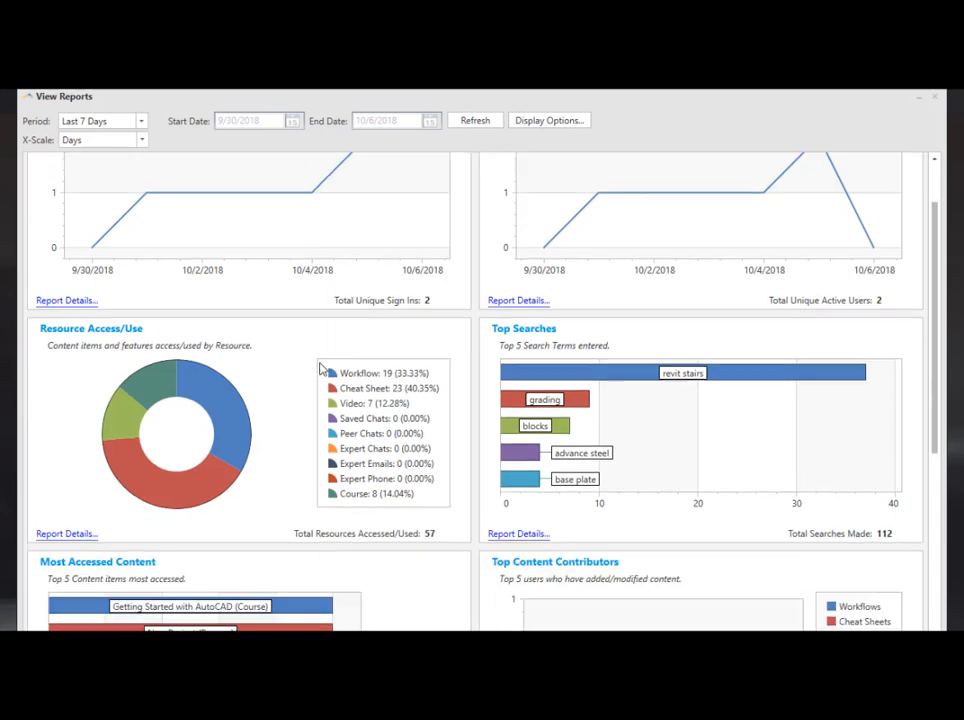
pyautogui.scroll(-3)
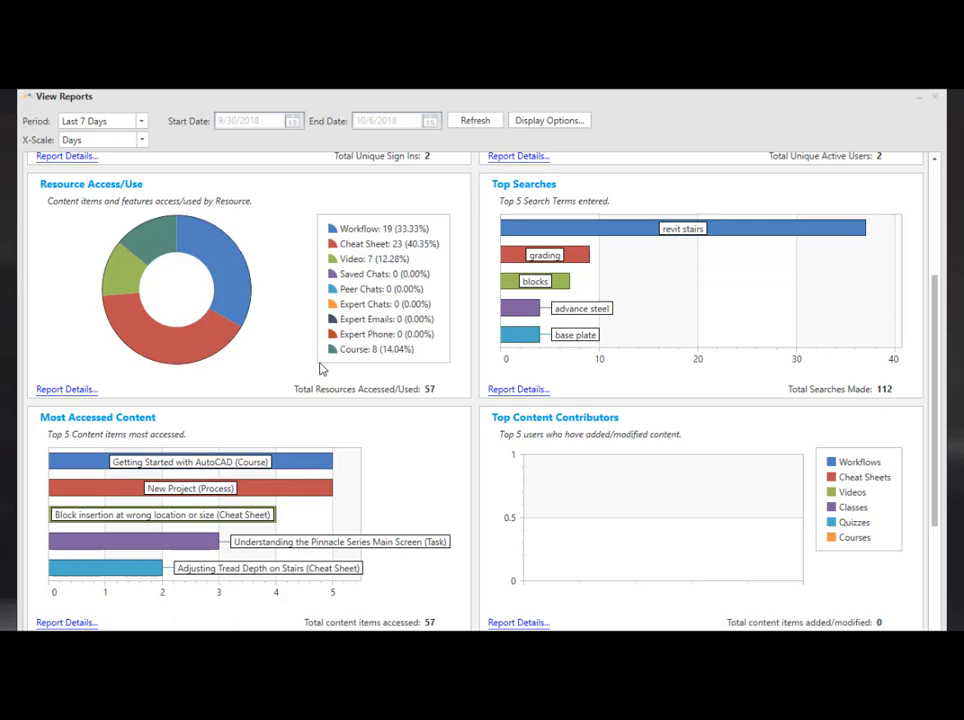
pyautogui.moveTo(420, 443)
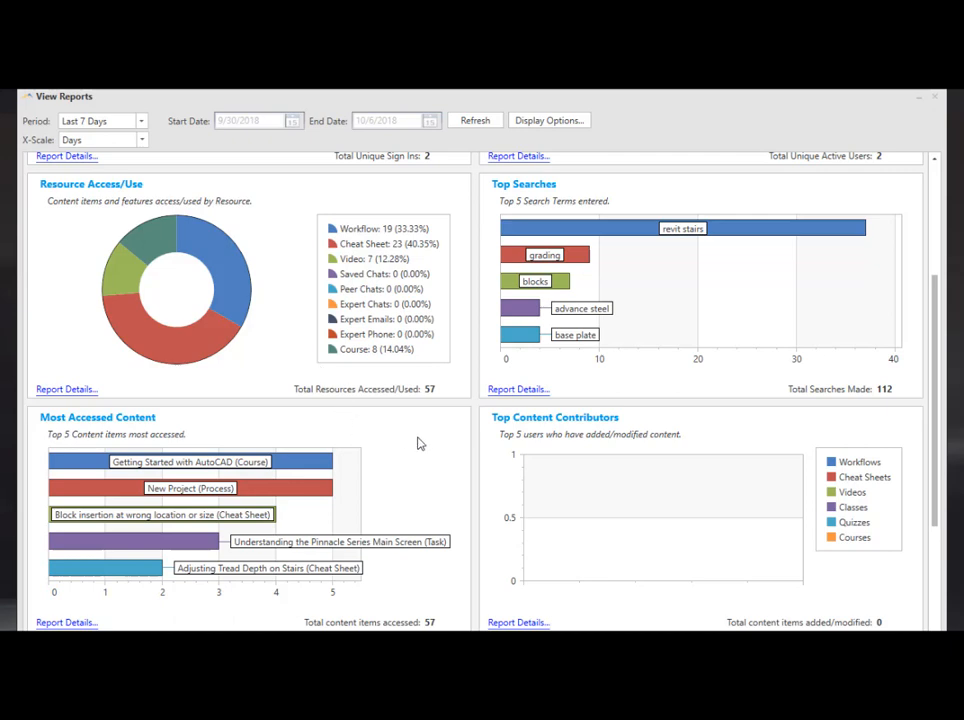
pyautogui.scroll(-3)
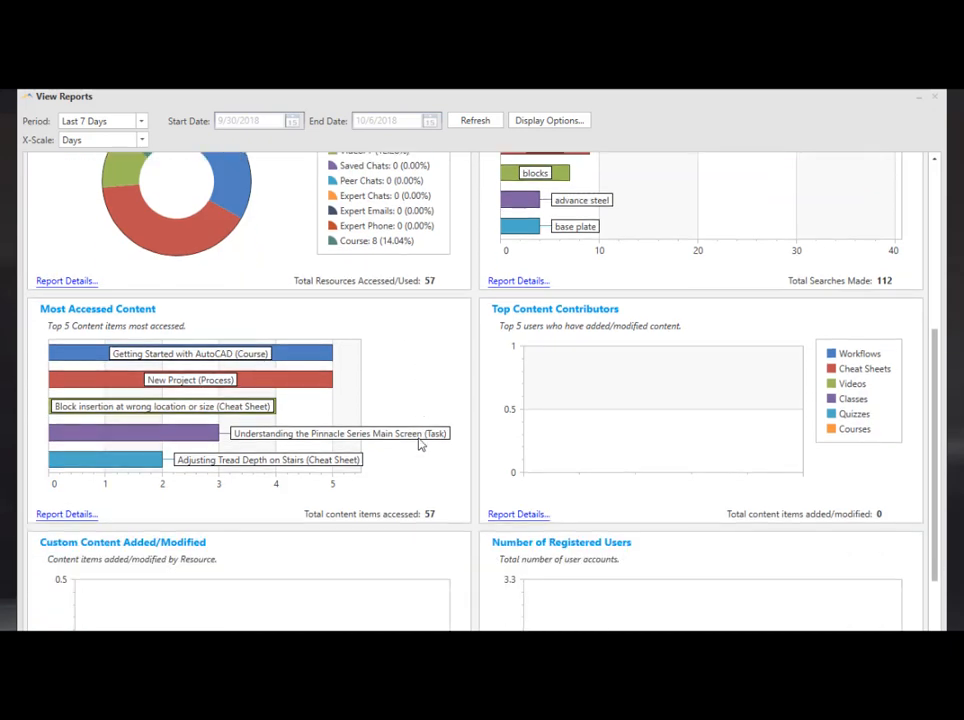
pyautogui.scroll(-3)
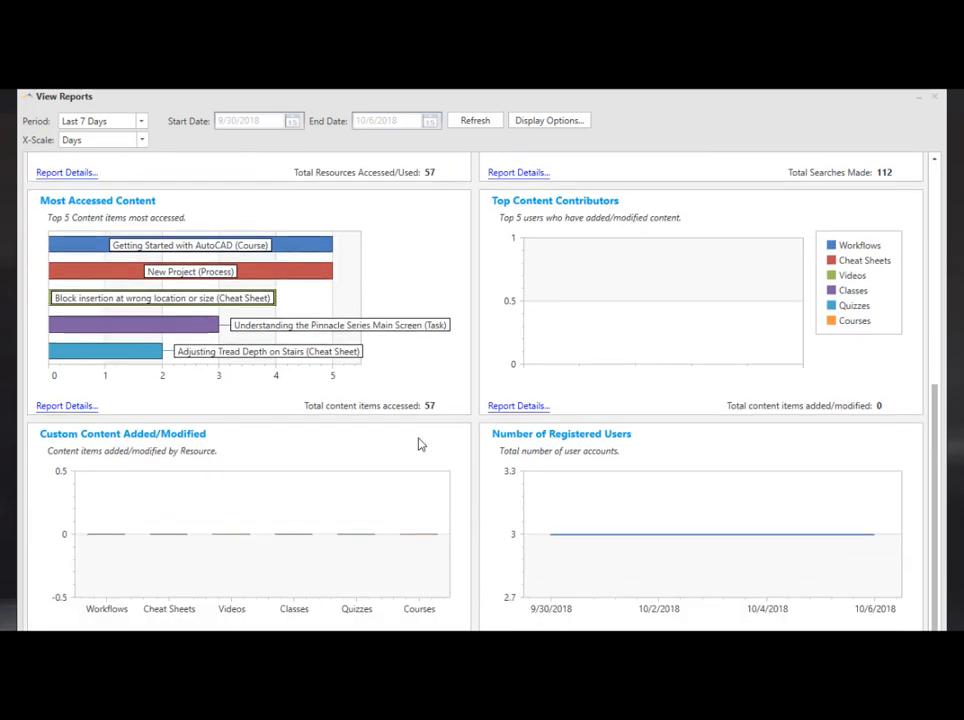
pyautogui.scroll(-3)
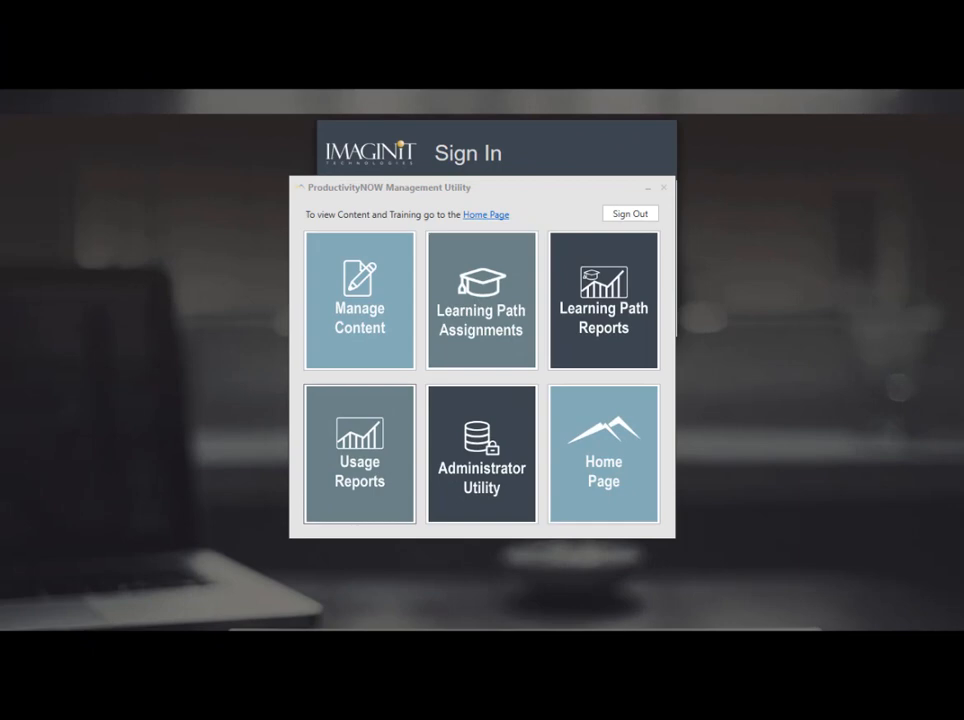
# Open the Administrator Utility, then dismiss Password Settings and the password email dialog
pyautogui.click(481, 453)
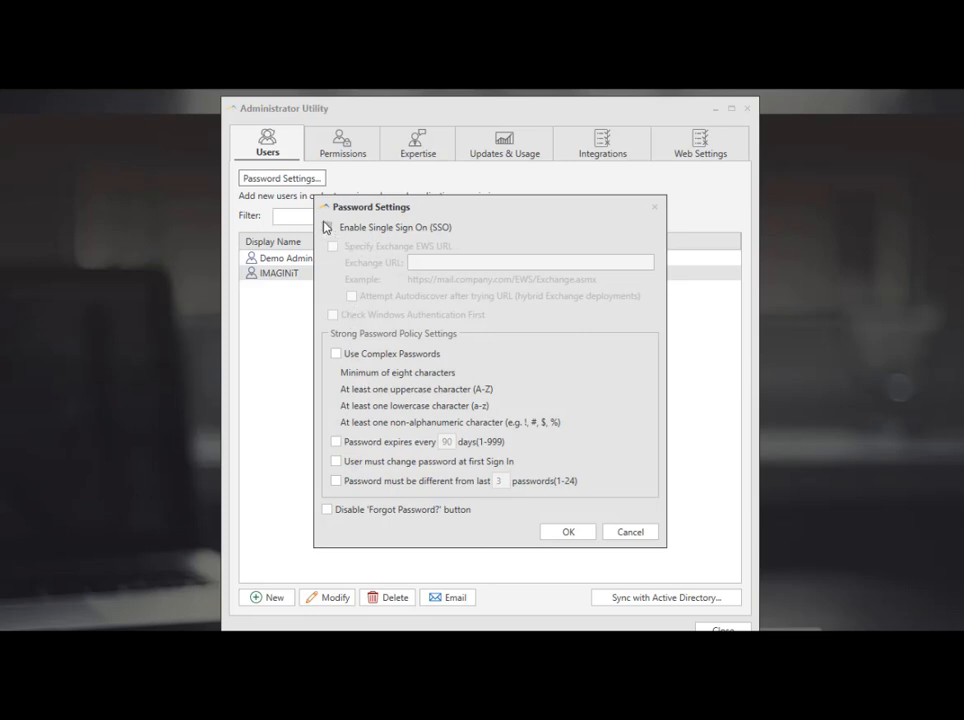
pyautogui.click(630, 531)
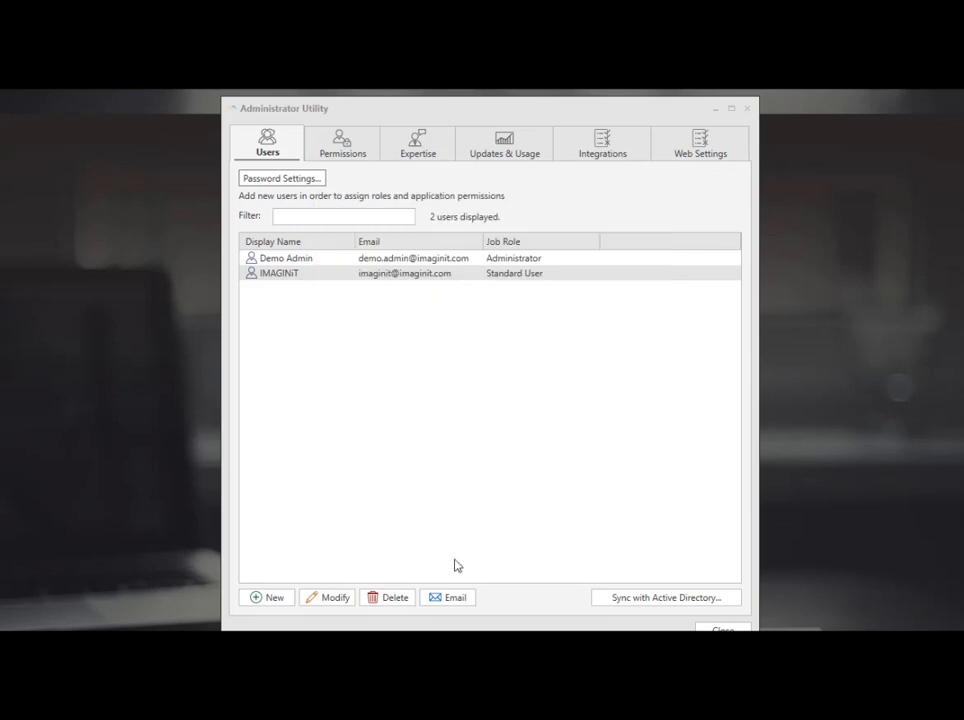
pyautogui.click(448, 597)
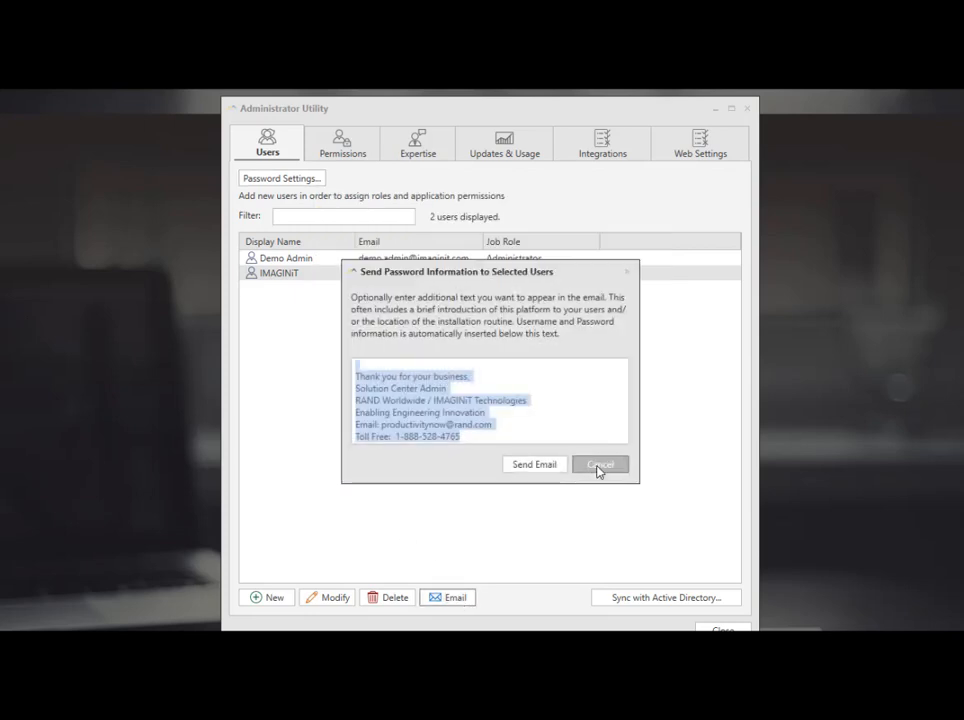
pyautogui.click(600, 464)
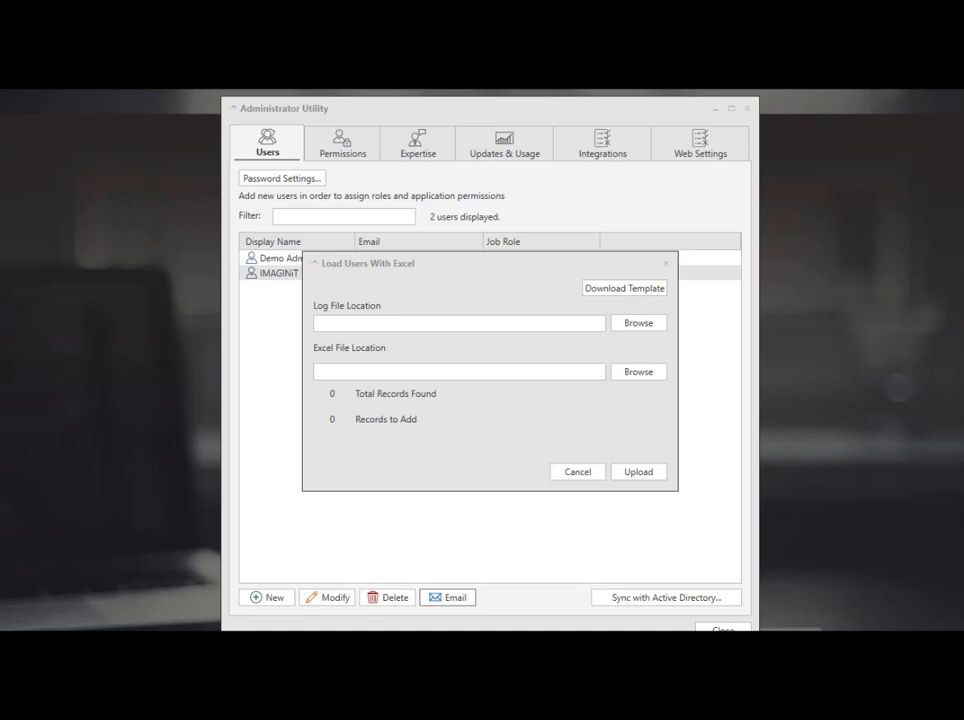
# Close the Load Users With Excel dialog to reveal the Permissions tab
pyautogui.press('ctrl+shift+i')
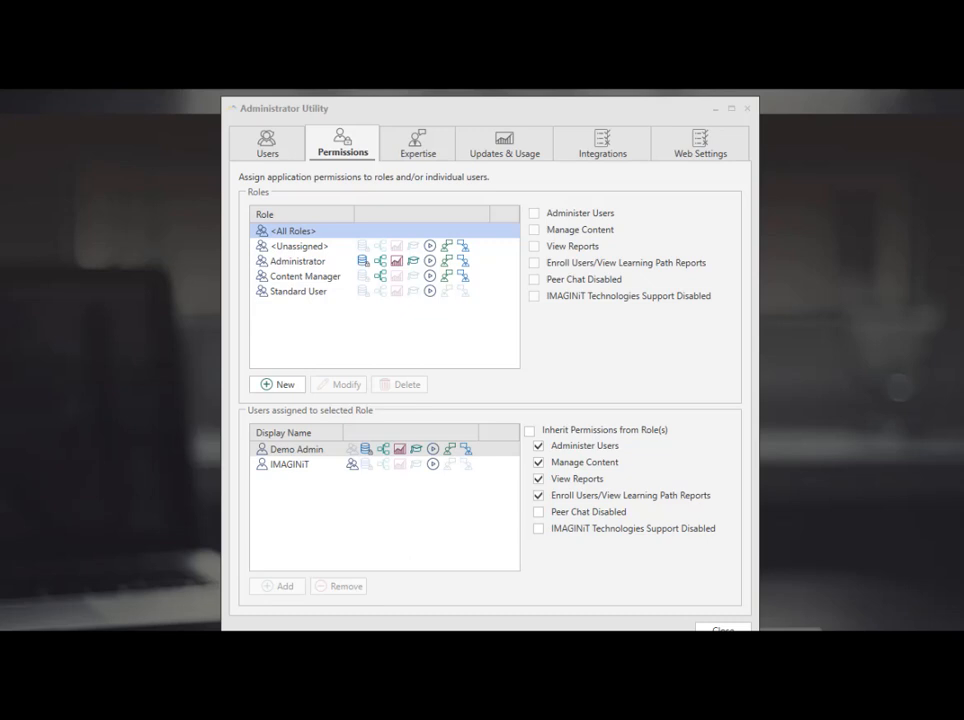
# Switch the Administrator Utility to the Web Settings tab
pyautogui.click(699, 142)
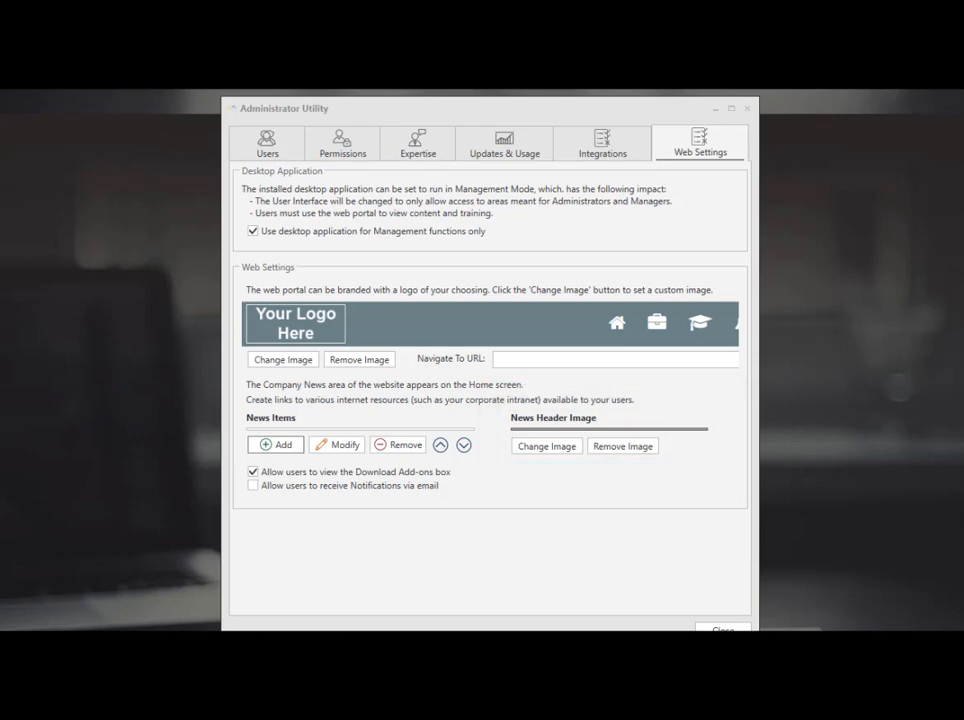
# Show the KnowledgeSmart Assessments tab with Revit for Architecture 2018 Fundamentals (I) assigned
pyautogui.click(602, 142)
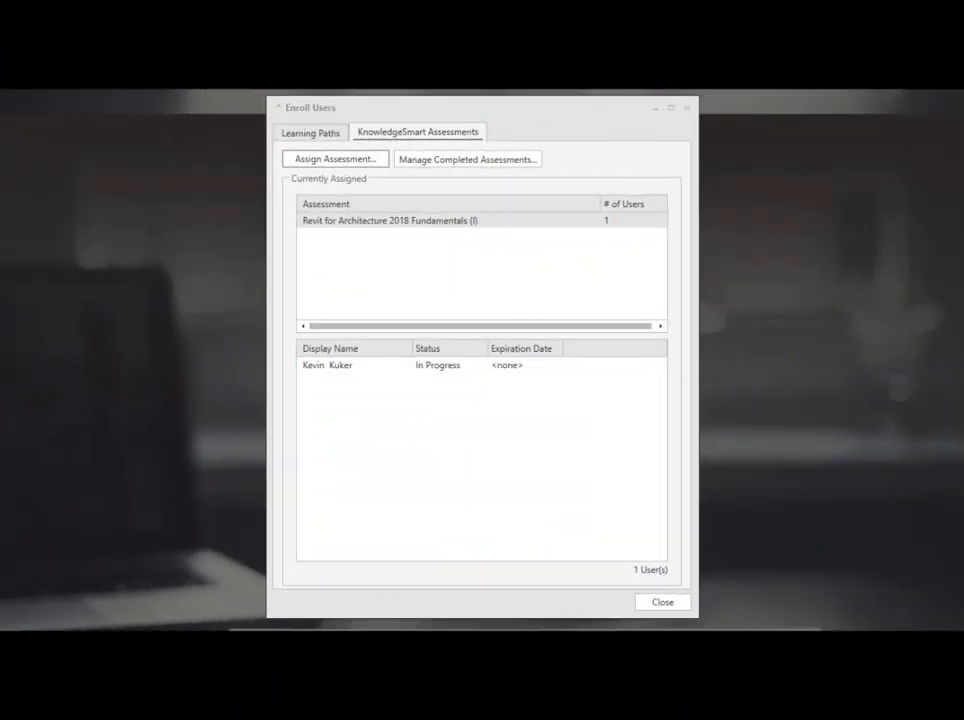
# Start an assessment assignment and choose AutoCAD 2D Fundamentals (2018)
pyautogui.click(335, 159)
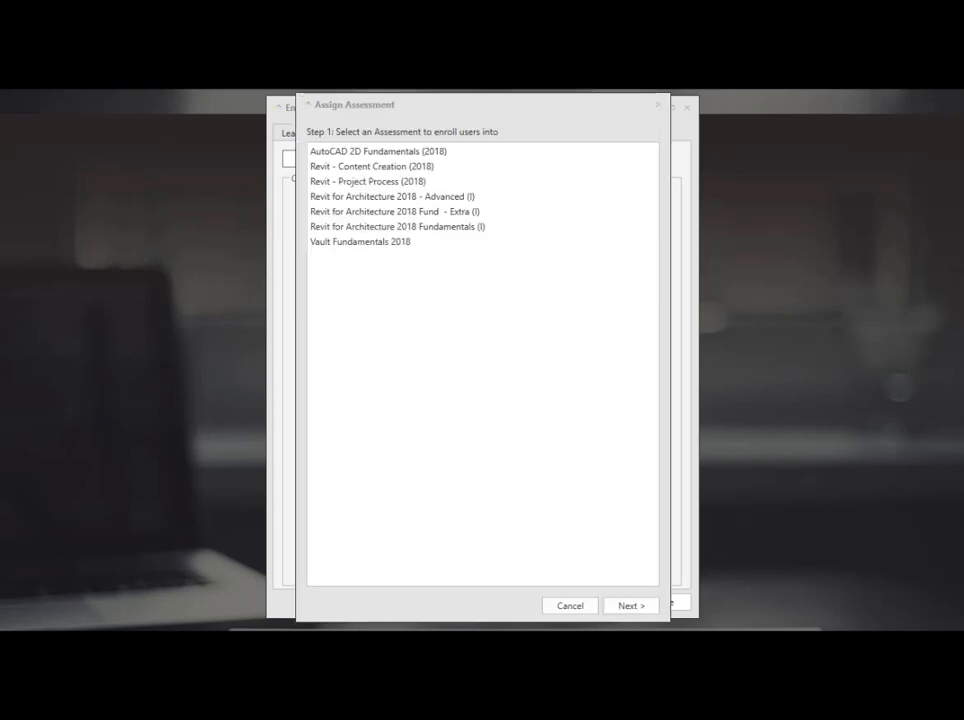
pyautogui.click(630, 605)
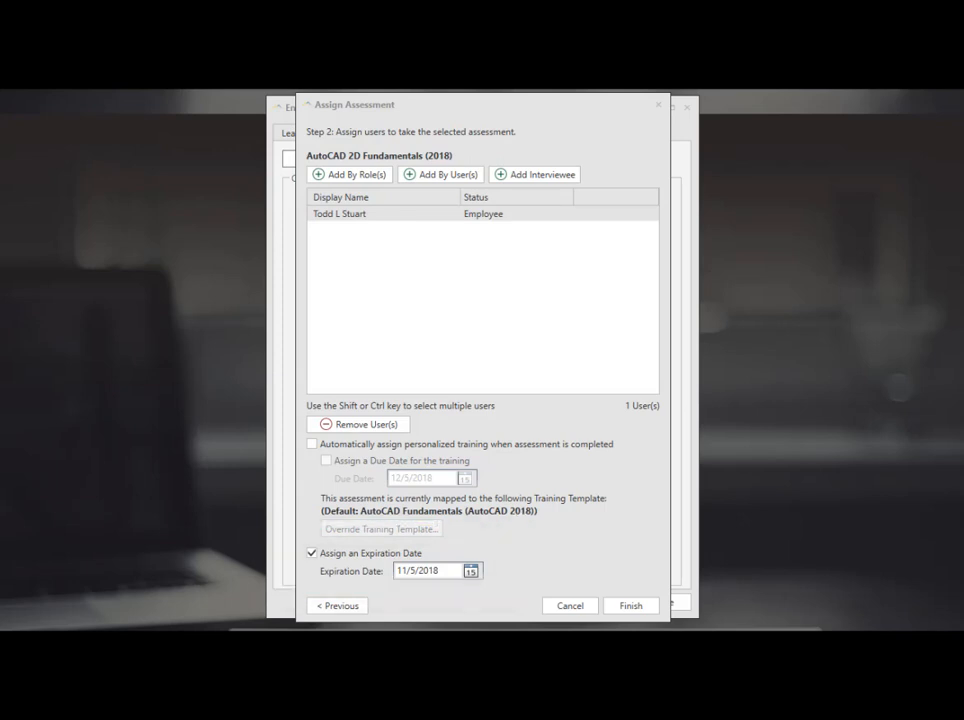
pyautogui.click(311, 443)
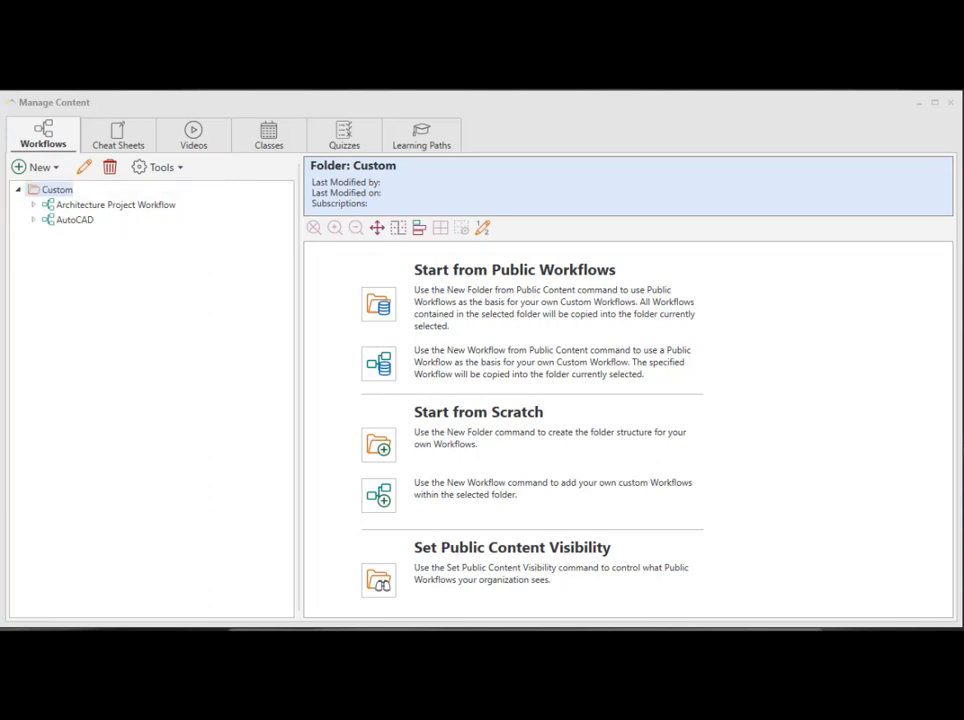
# View the custom Cheat Sheets (one Vault article), then the empty custom Videos folder
pyautogui.click(118, 135)
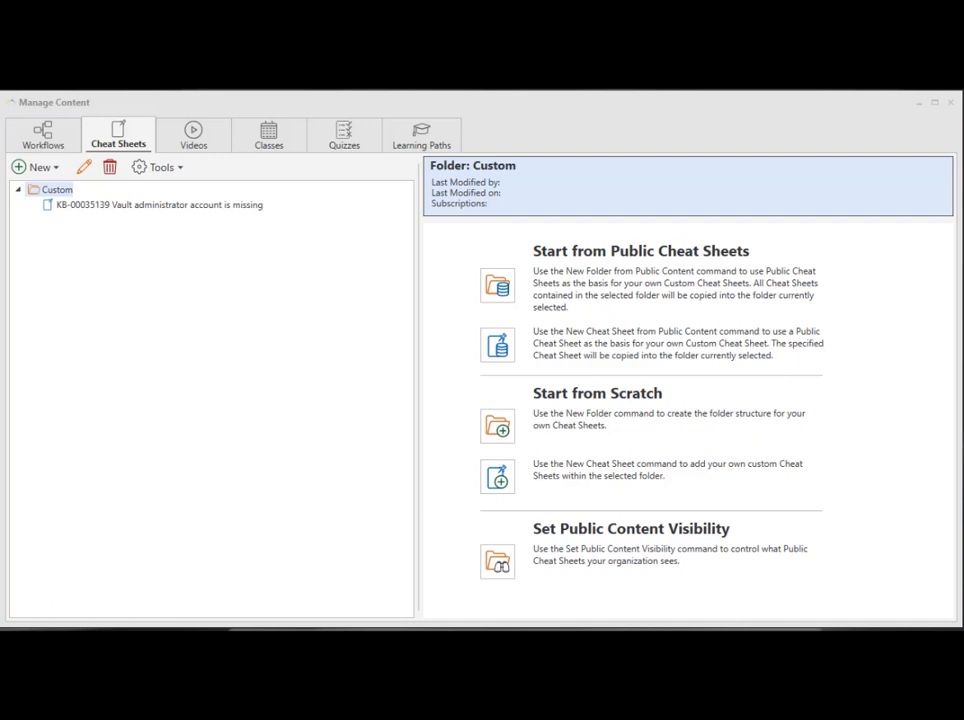
pyautogui.click(193, 135)
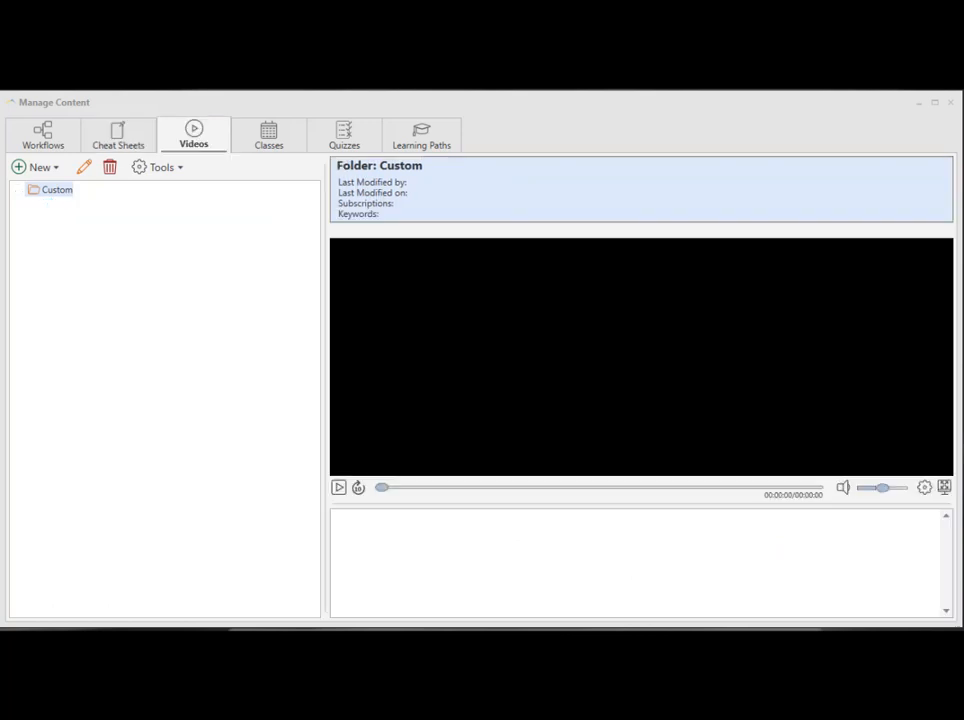
# Switch to Learning Paths and show Getting Started with AutoCAD from AutoCAD 2019: Fundamentals - Part 1
pyautogui.click(193, 134)
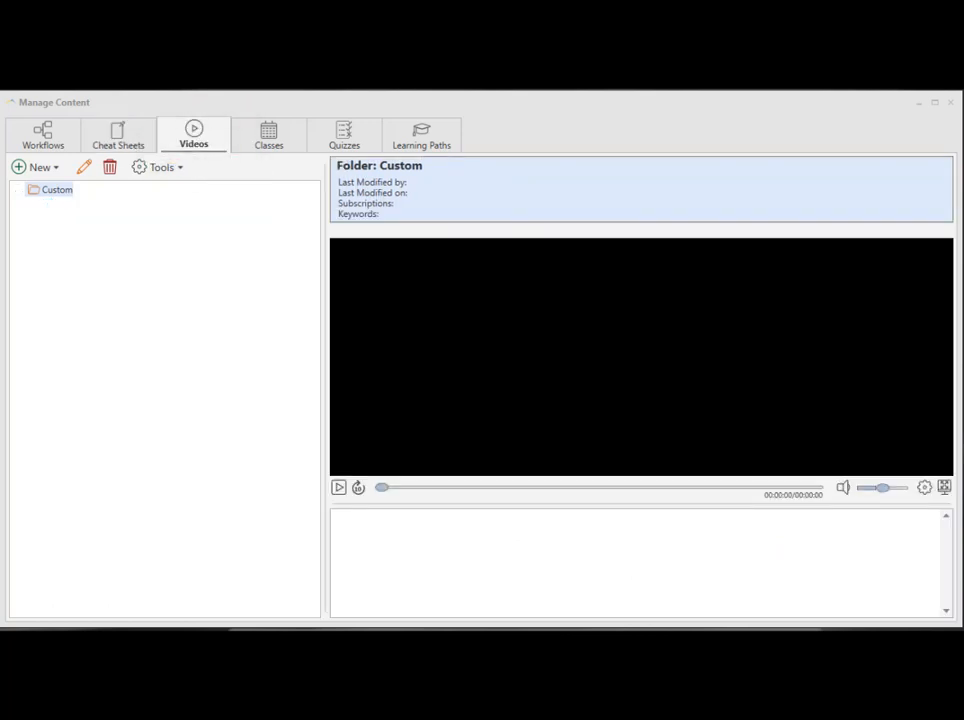
pyautogui.click(421, 135)
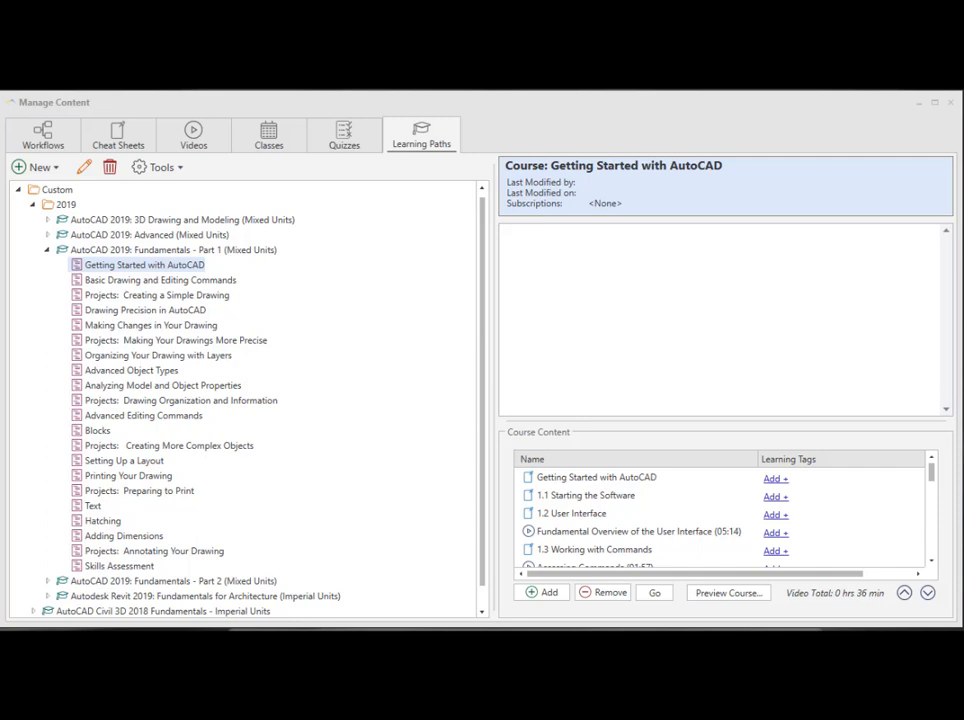
# Open the Learning Paths Tools menu showing Manage Asset Libraries, visibility, branding and certificates
pyautogui.click(157, 167)
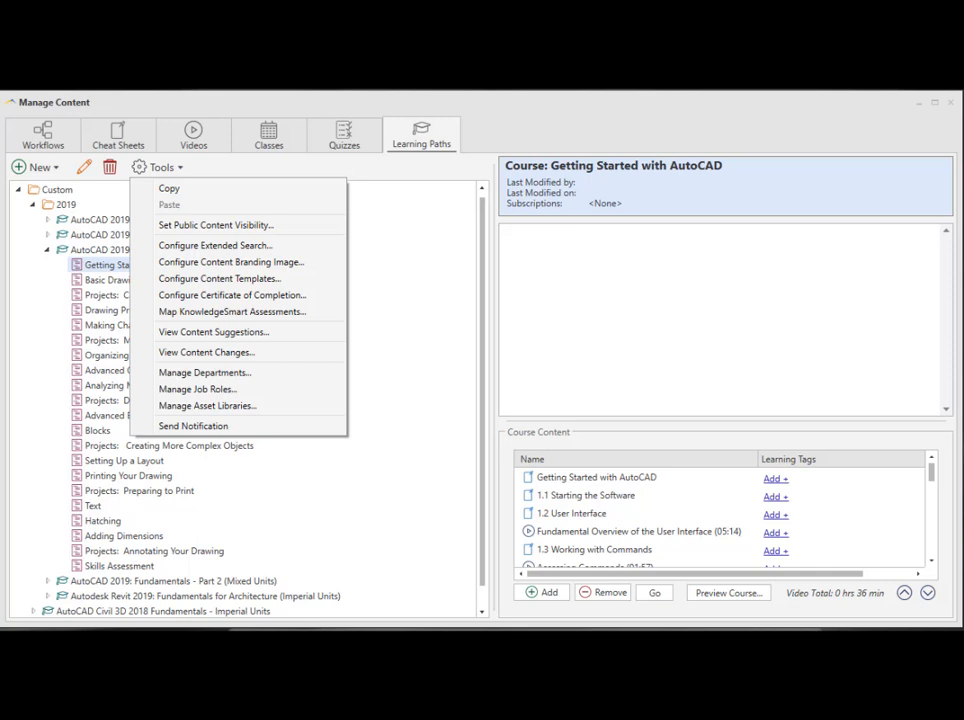
pyautogui.moveTo(215, 245)
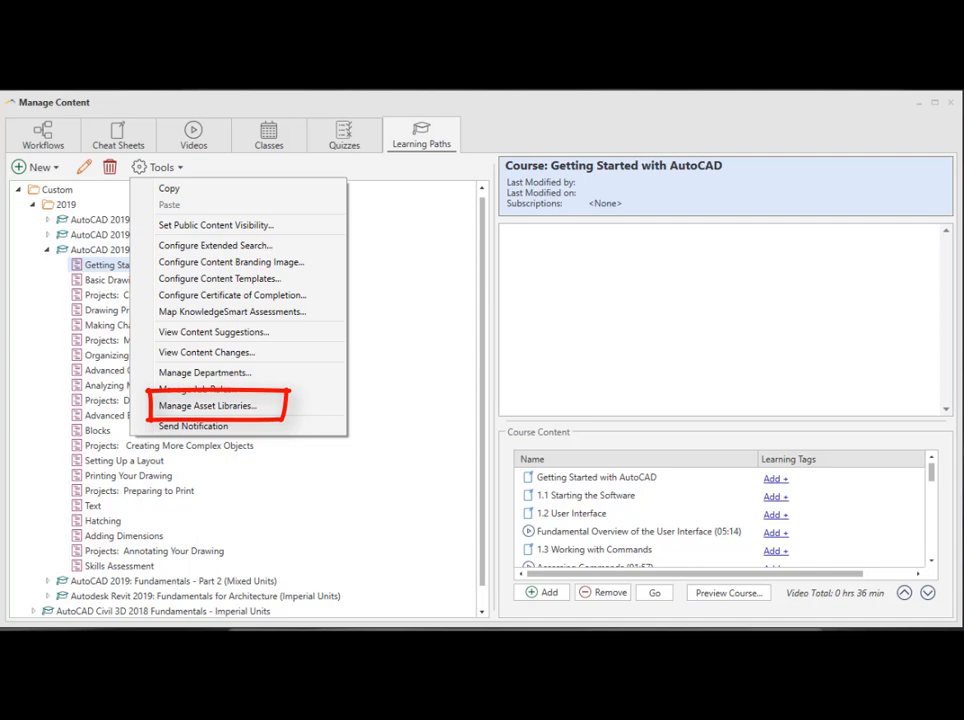
pyautogui.moveTo(207, 405)
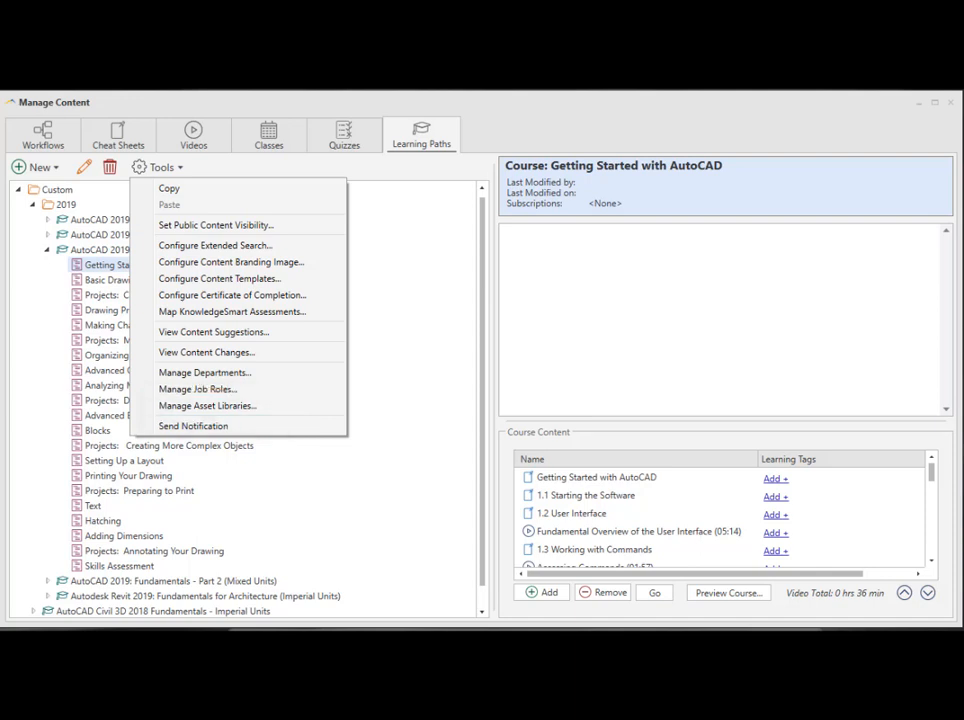